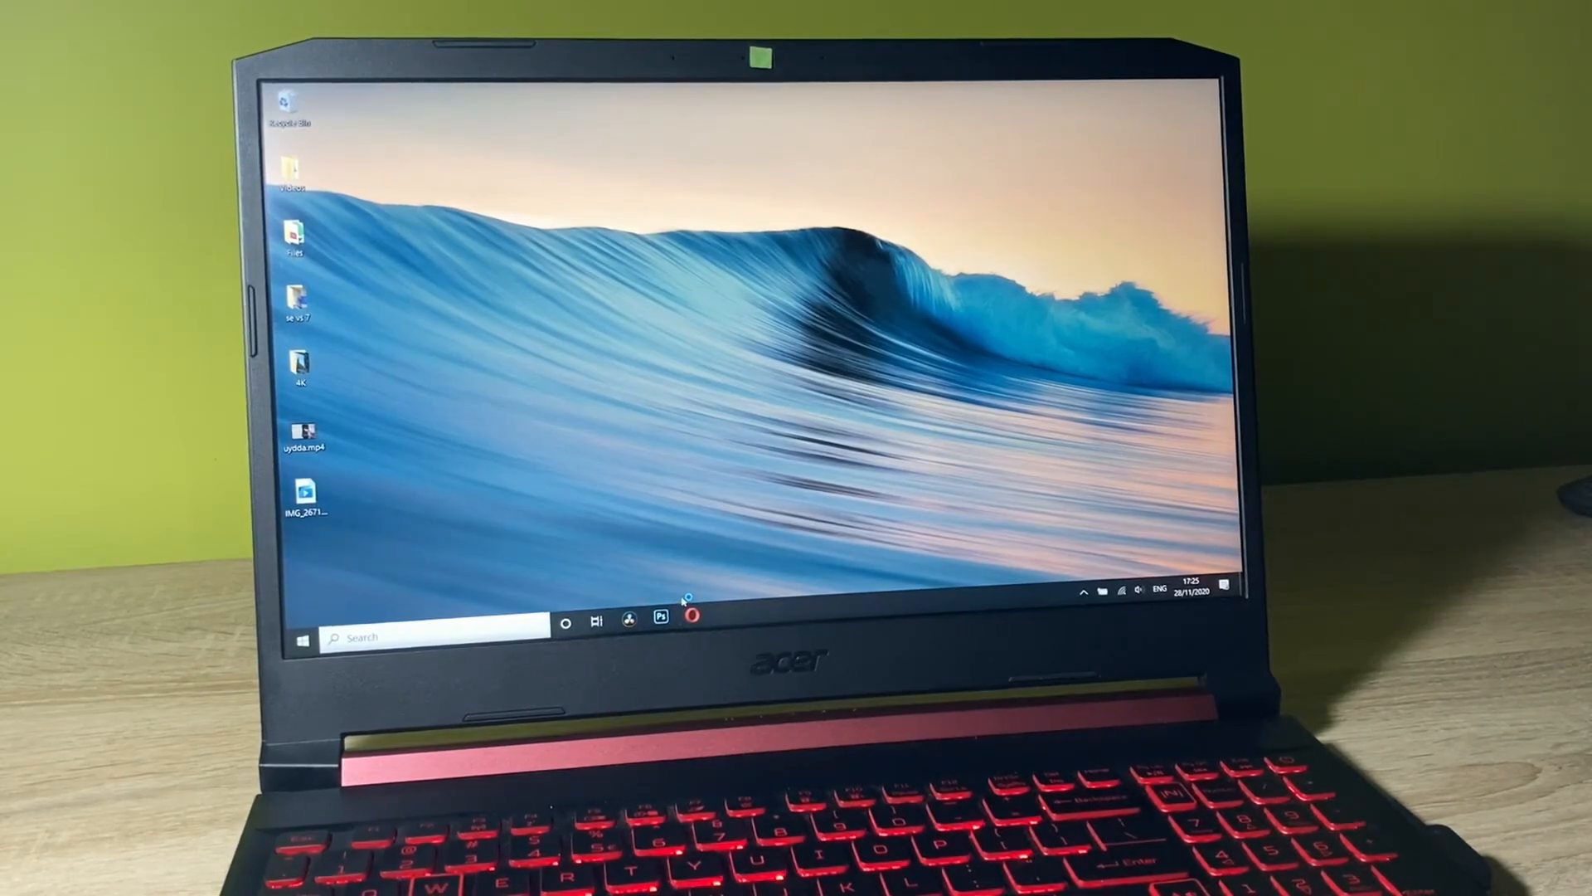
# Step: Launch DaVinci Resolve 16 and scroll down through the Project Manager's existing projects
pyautogui.click(629, 621)
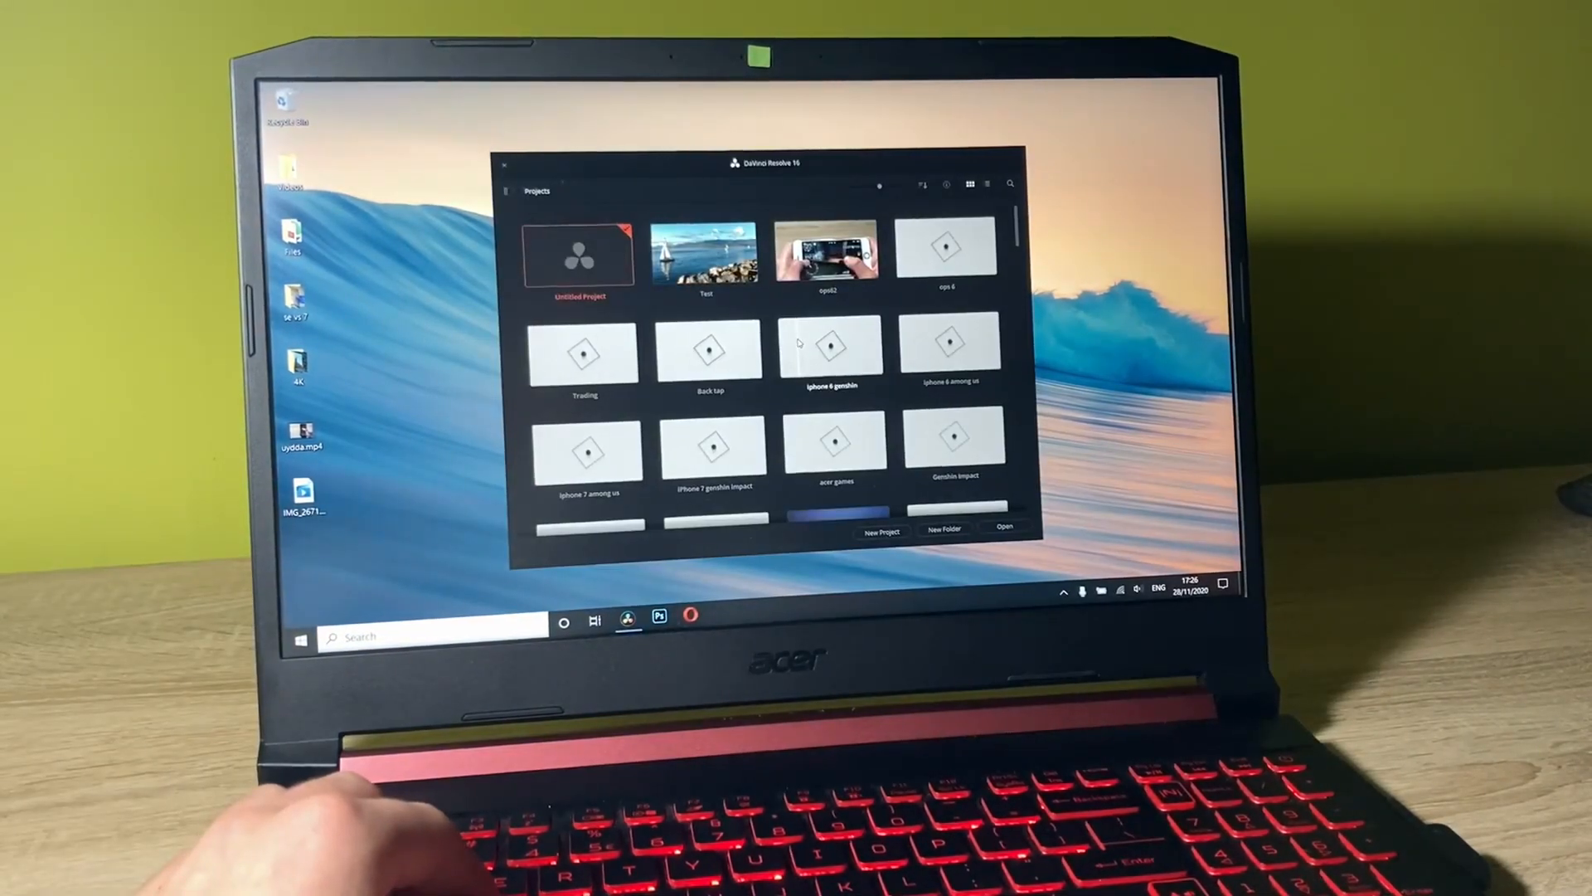
pyautogui.scroll(-3)
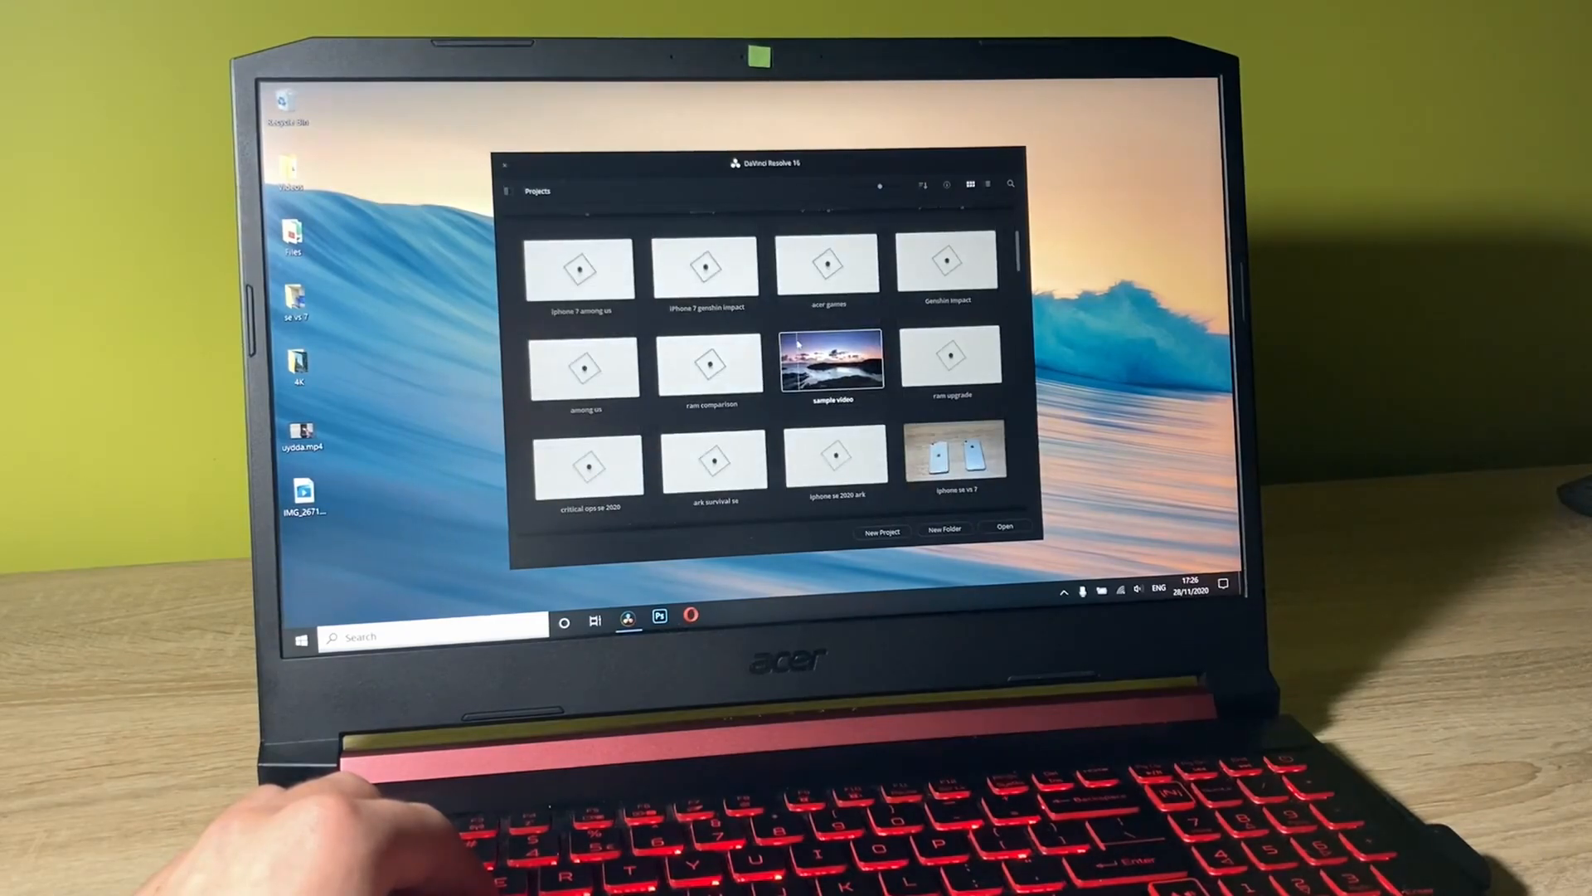
pyautogui.scroll(-3)
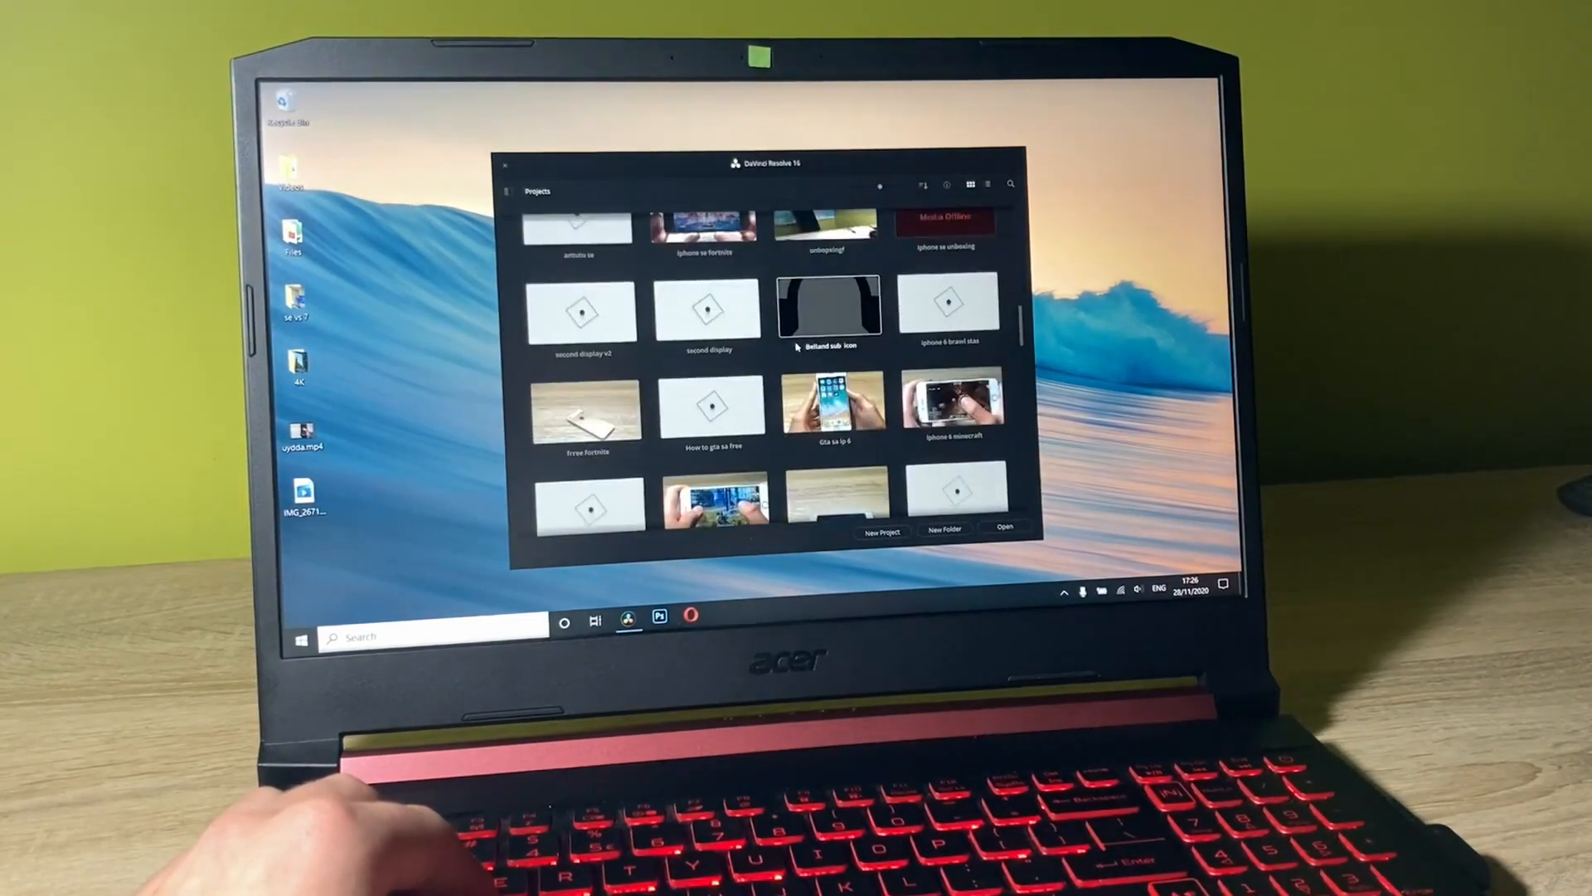
pyautogui.scroll(-3)
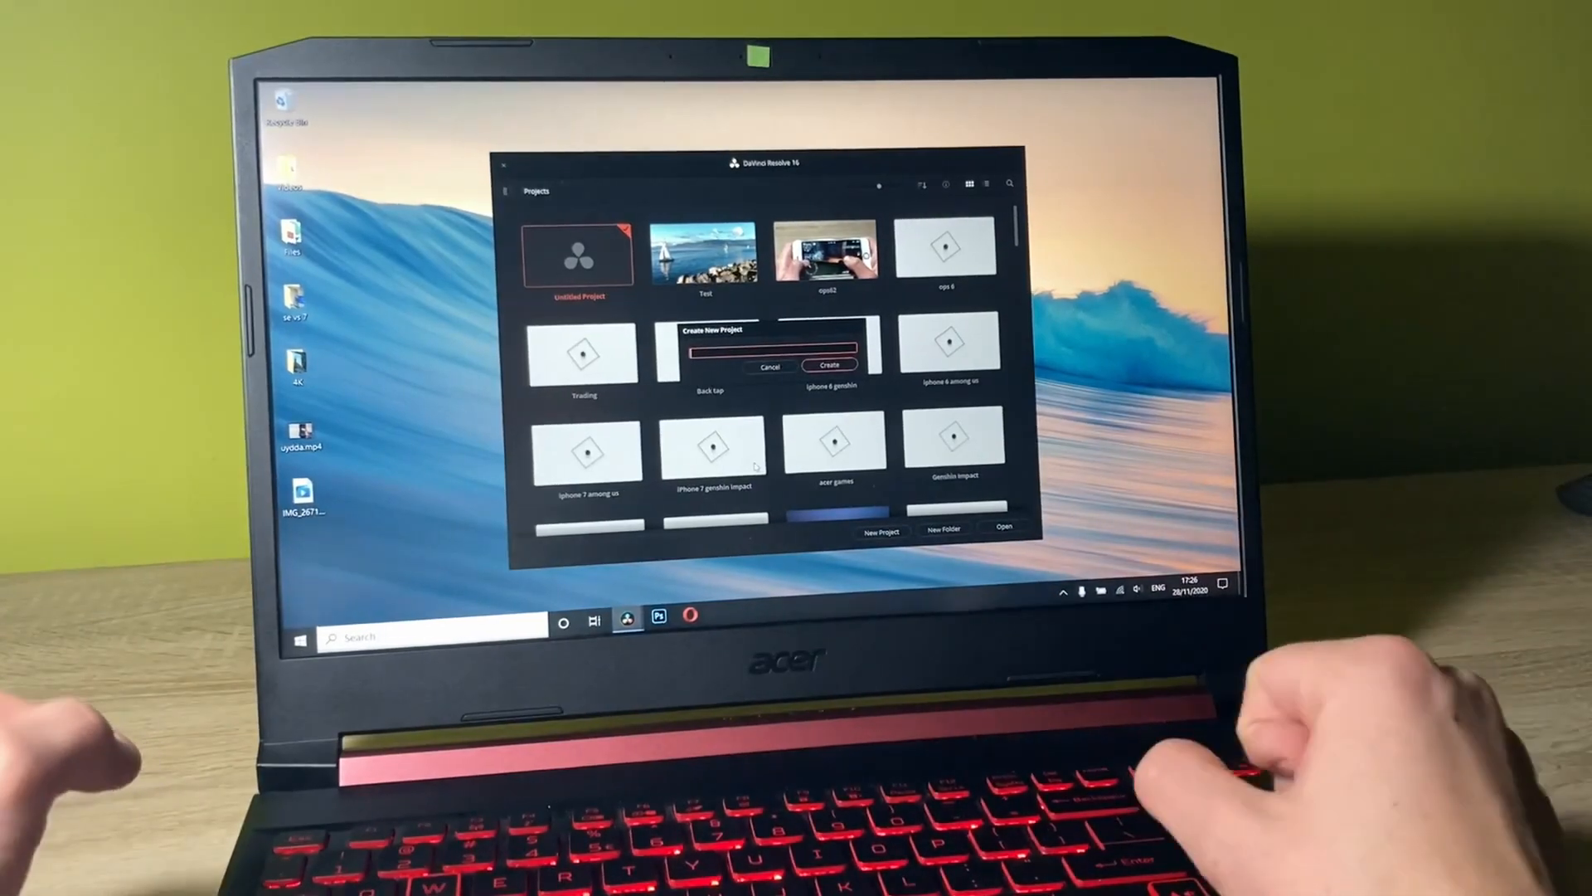
# Step: Name the new project 'Pubg' and create it, then enter the project
pyautogui.write('Pubg')
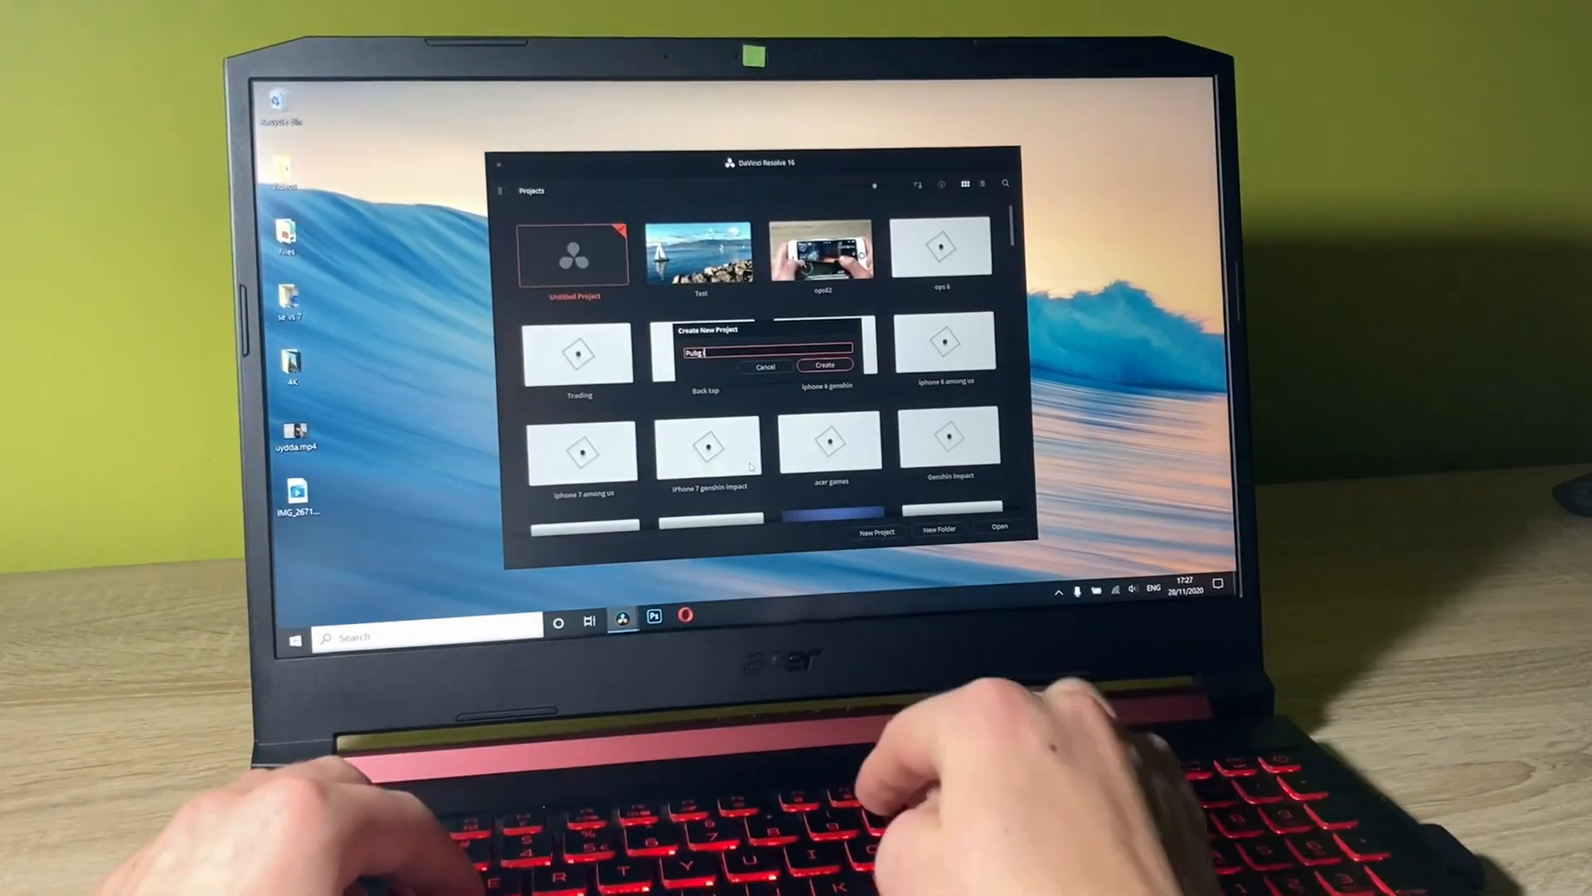
pyautogui.click(764, 366)
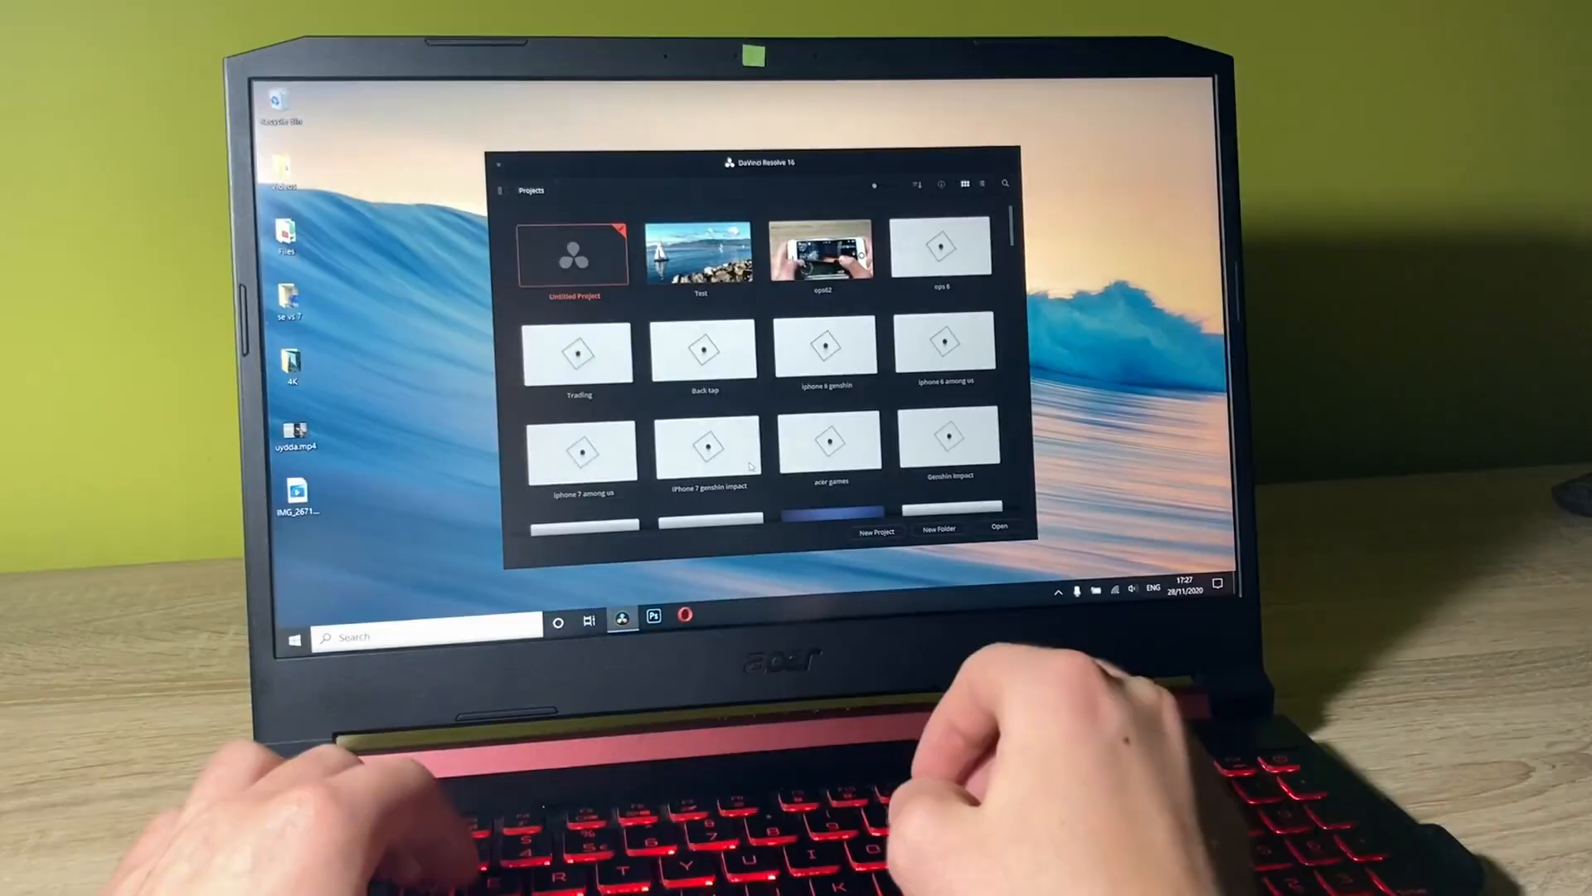
pyautogui.doubleClick(709, 445)
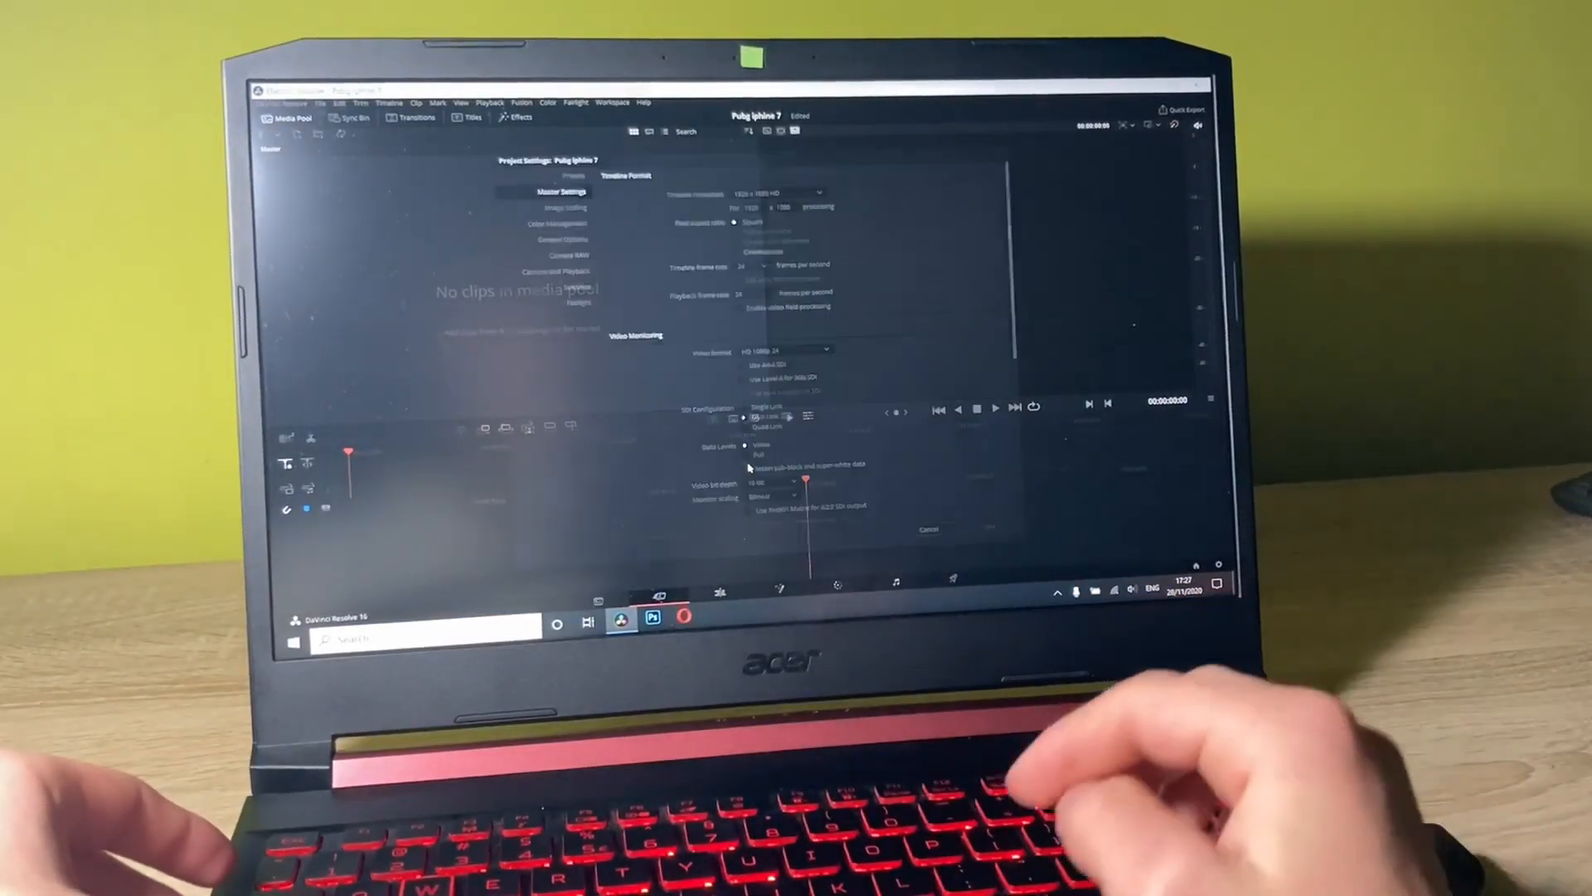
# Step: Set the timeline frame rate to 60 fps in Project Settings and save
pyautogui.click(762, 266)
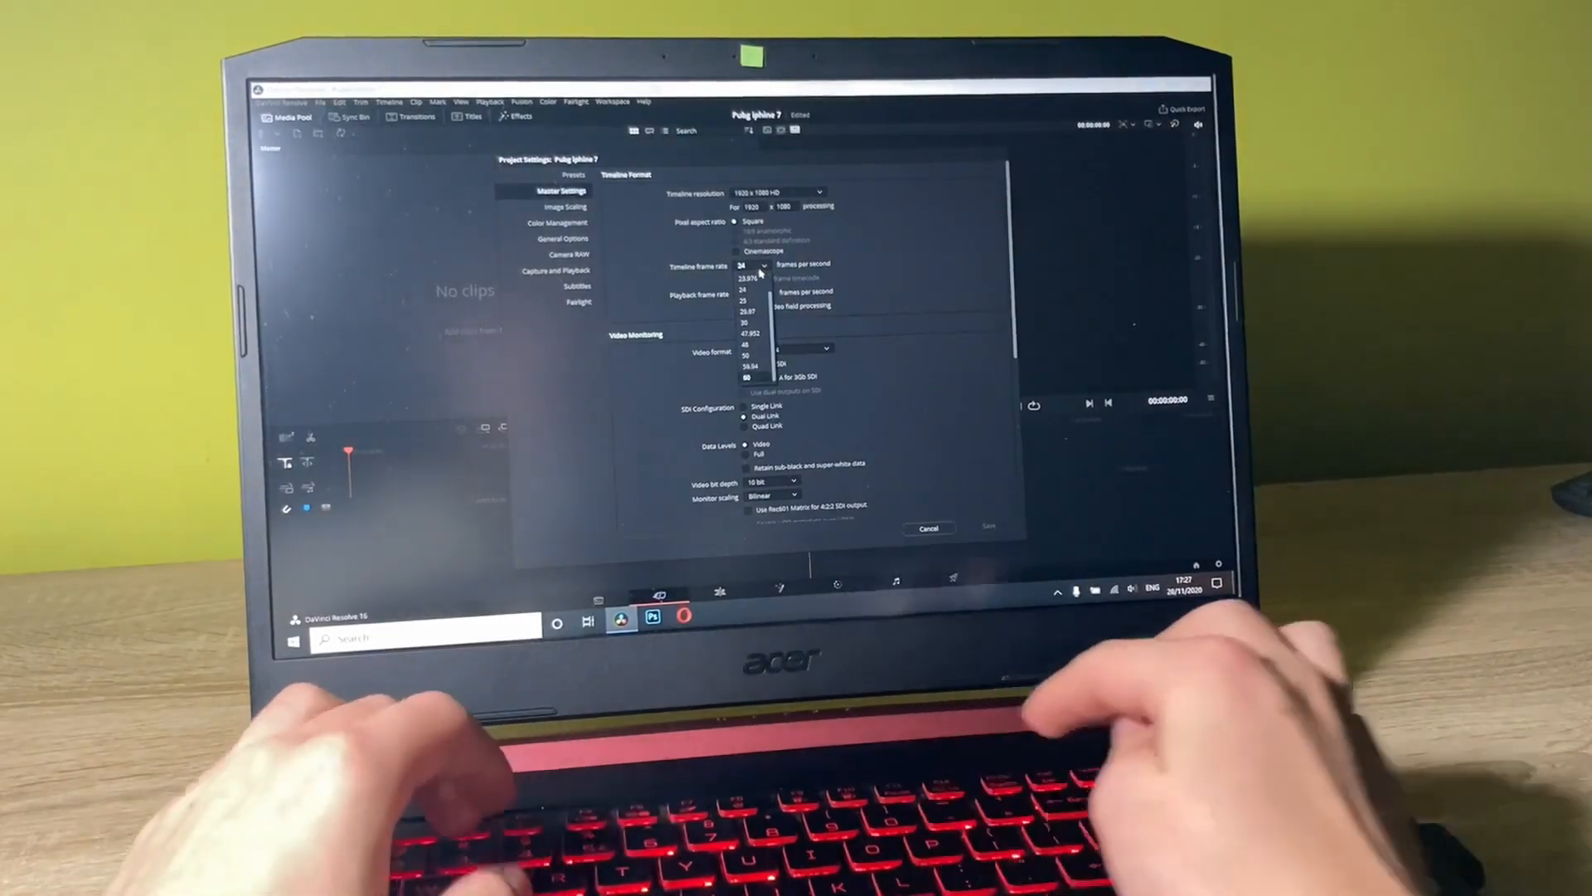
pyautogui.click(751, 374)
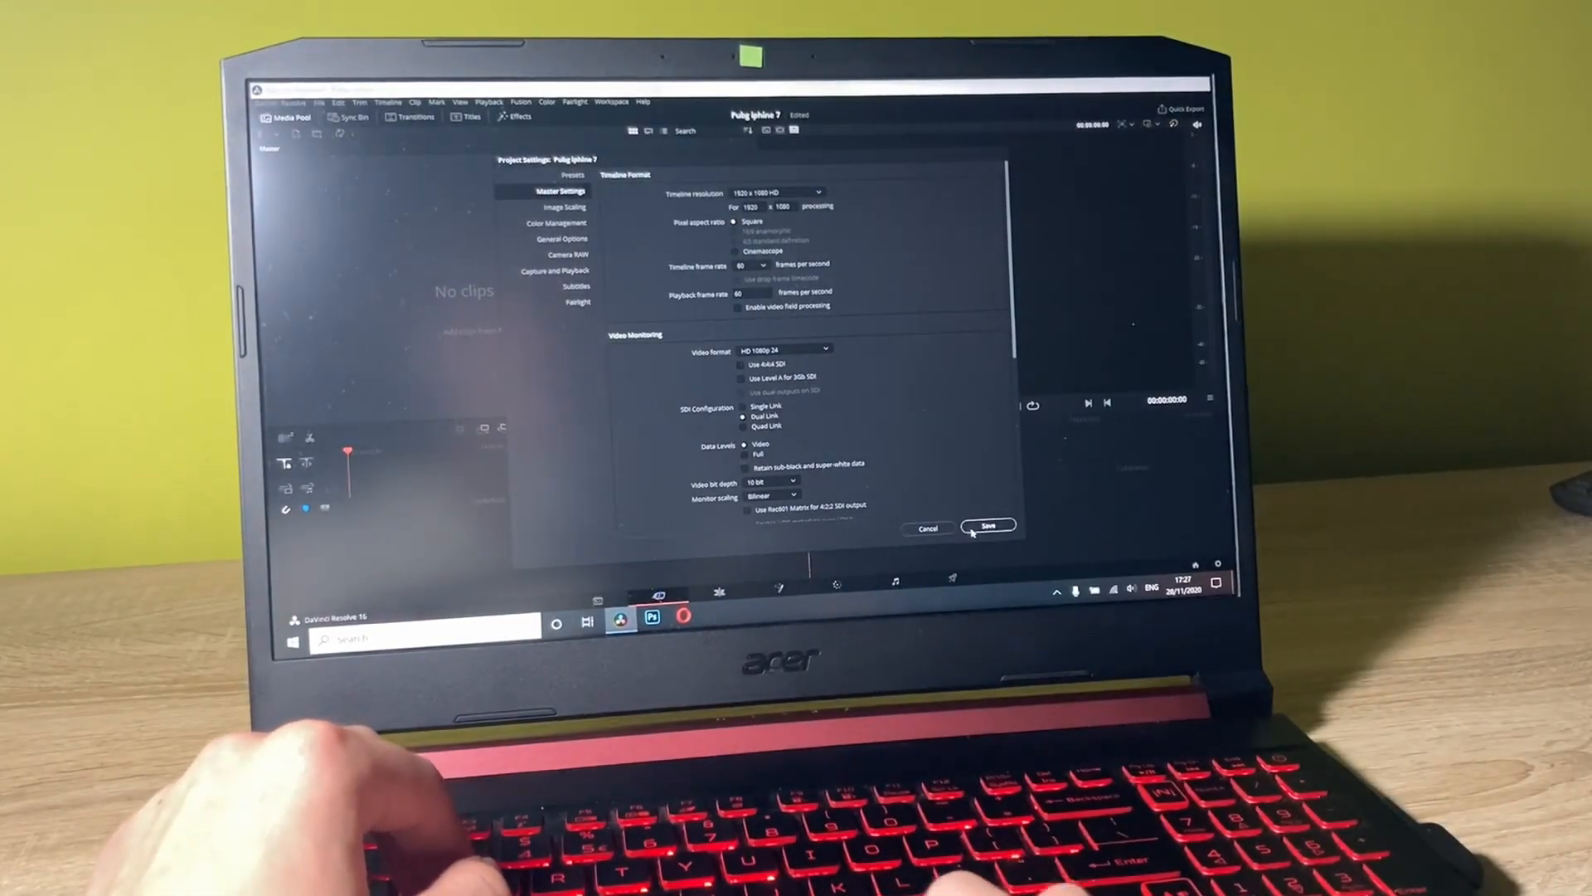
pyautogui.click(987, 528)
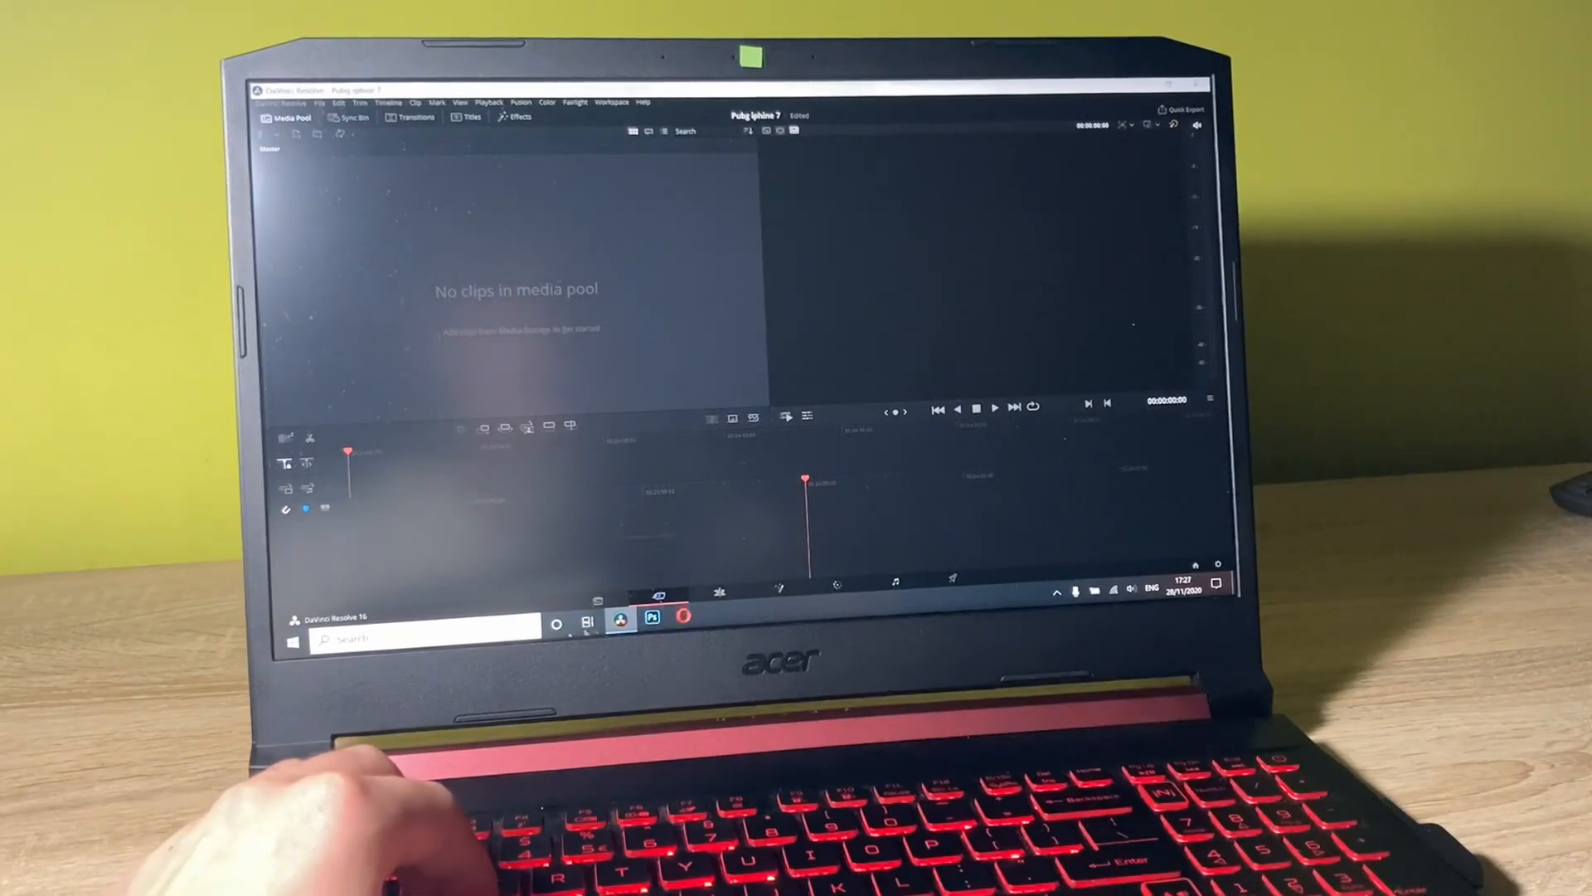
# Step: Import the uydda.mp4 gameplay footage into the project
pyautogui.click(295, 617)
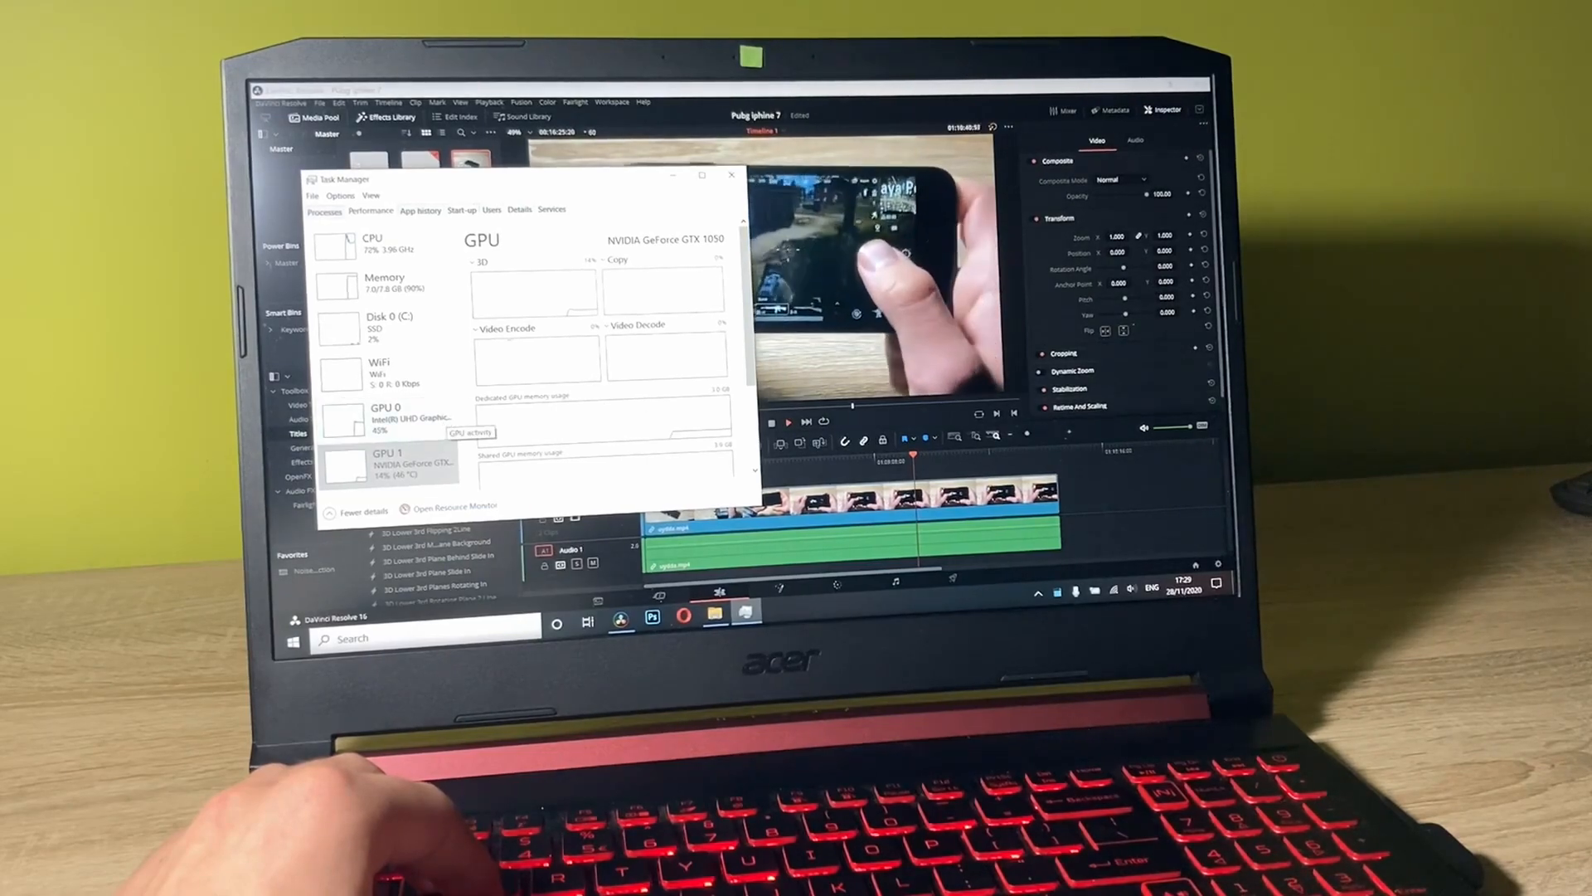
# Step: Check the Memory readout in Task Manager's Performance tab, then close Task Manager
pyautogui.click(384, 282)
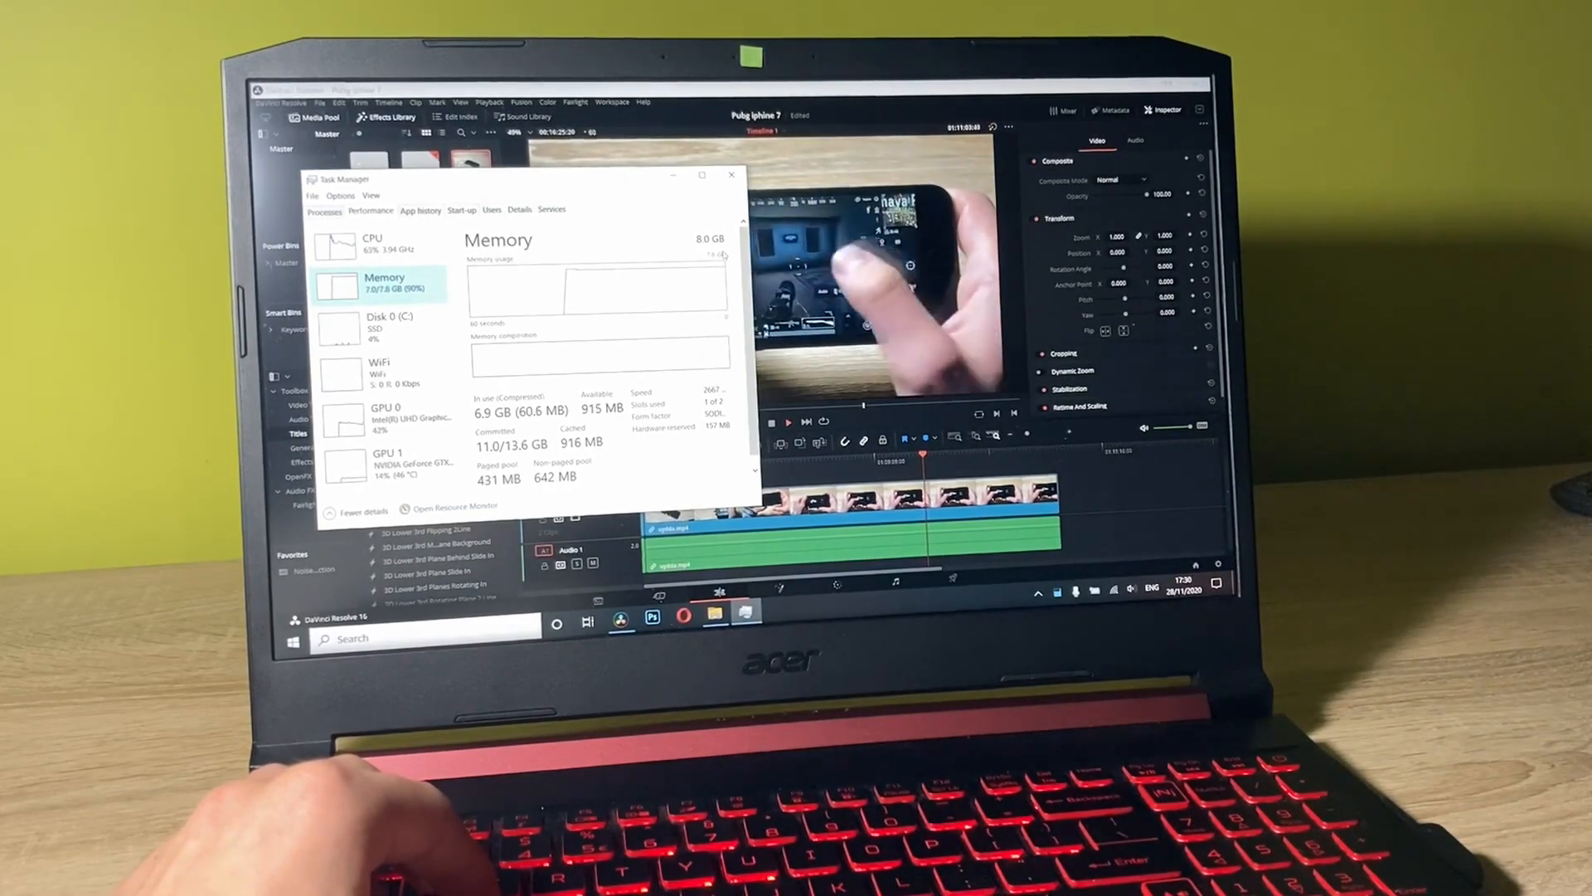
pyautogui.click(732, 175)
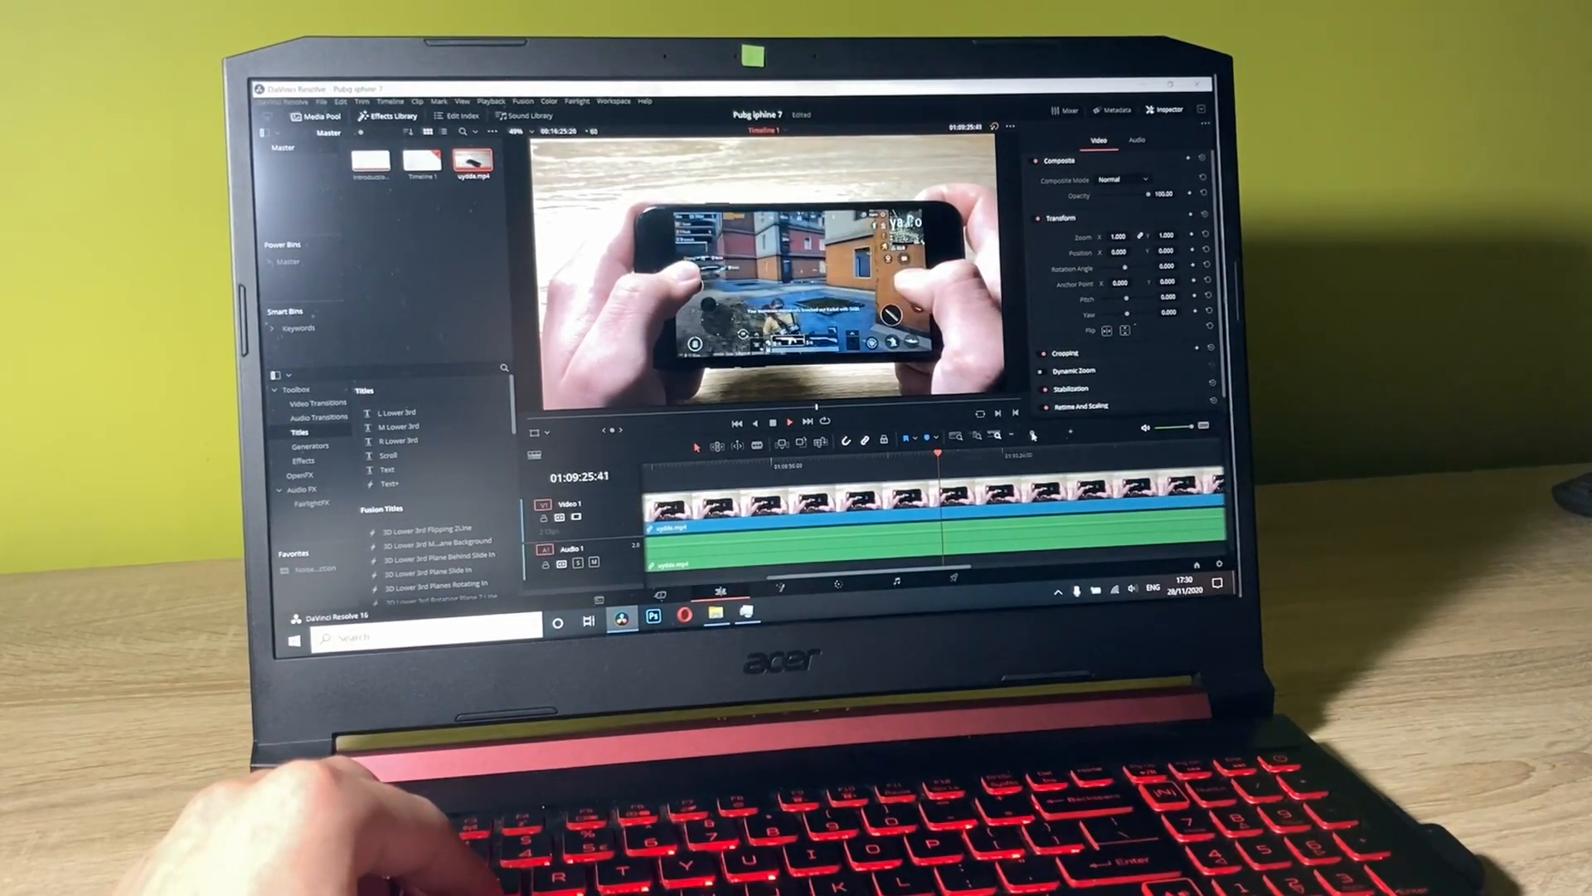
# Step: Launch the NitroSense fan and temperature monitor from the taskbar
pyautogui.click(777, 609)
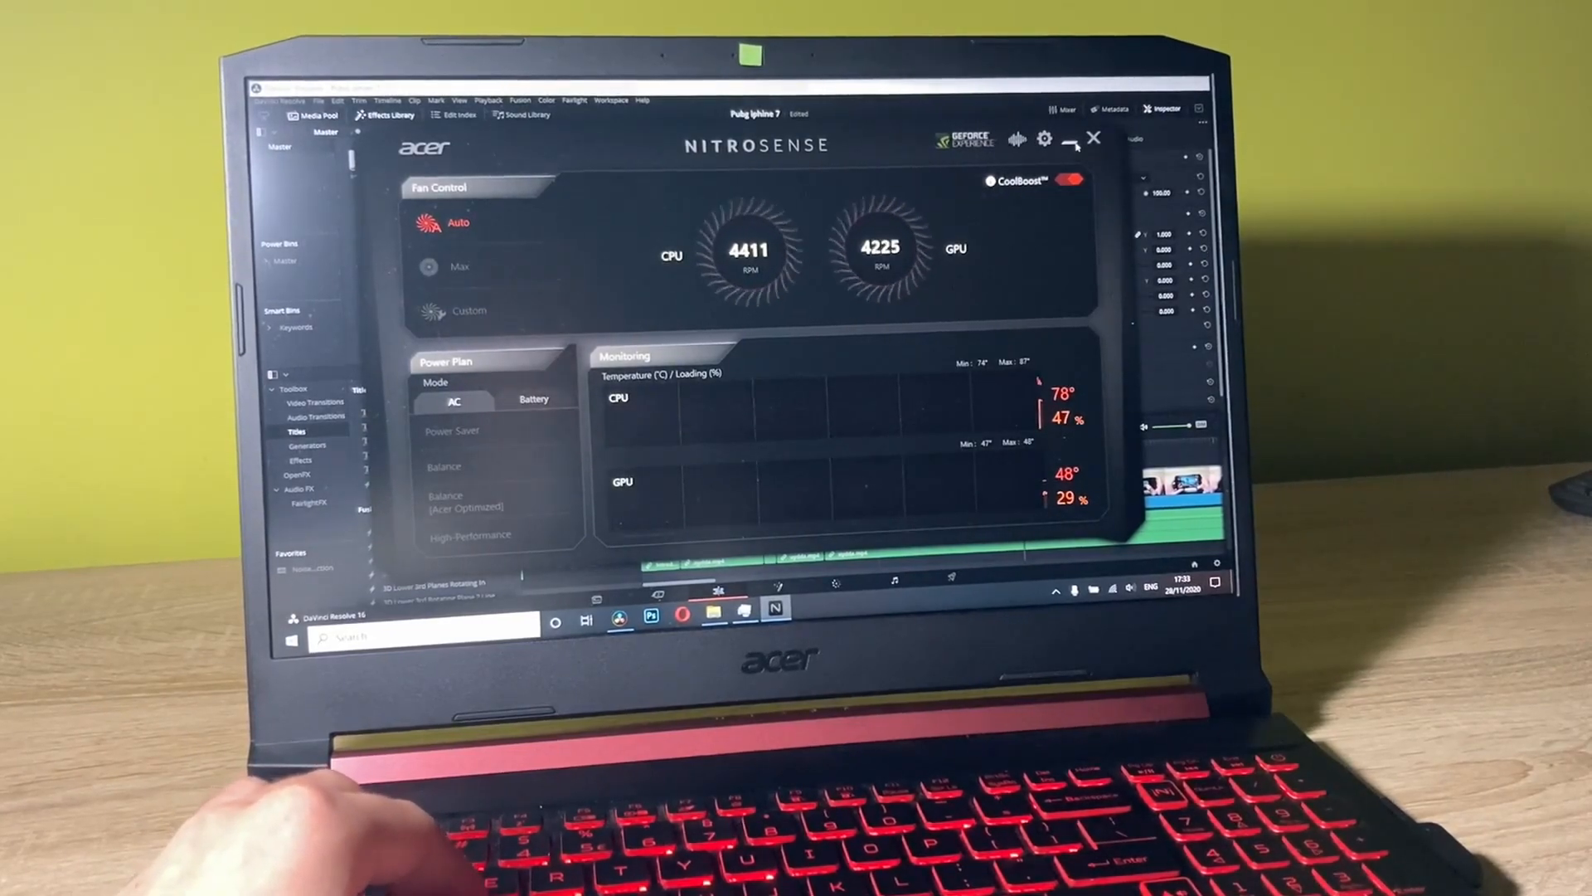
# Step: Minimize NitroSense after reading the CPU/GPU temperatures and fan speeds
pyautogui.click(1094, 139)
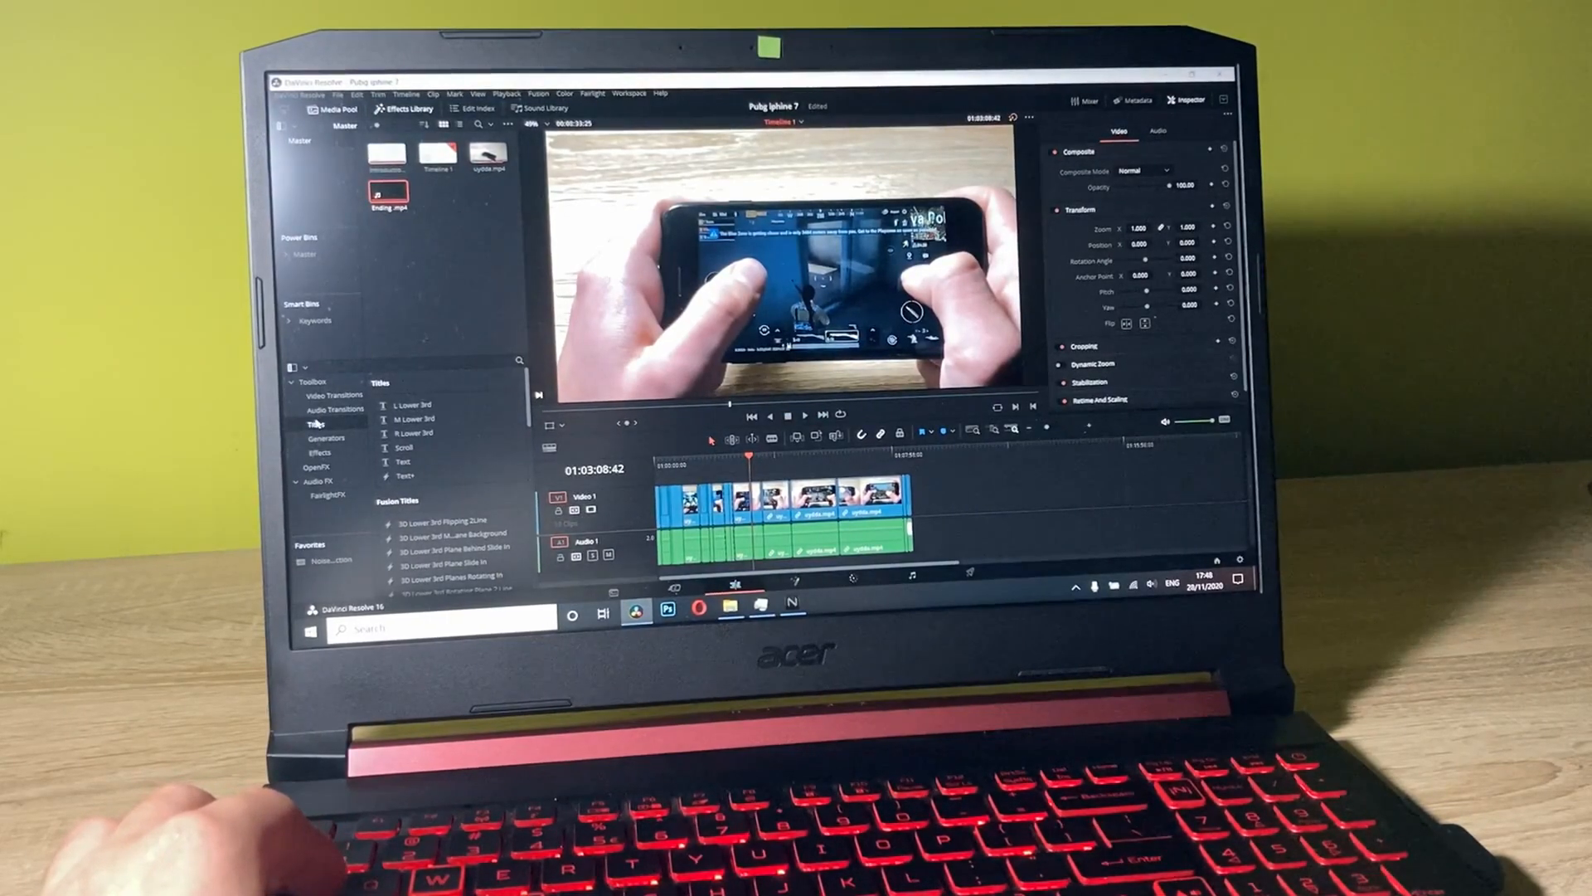
# Step: Add a Text title on the video track above the gameplay clips
pyautogui.click(403, 461)
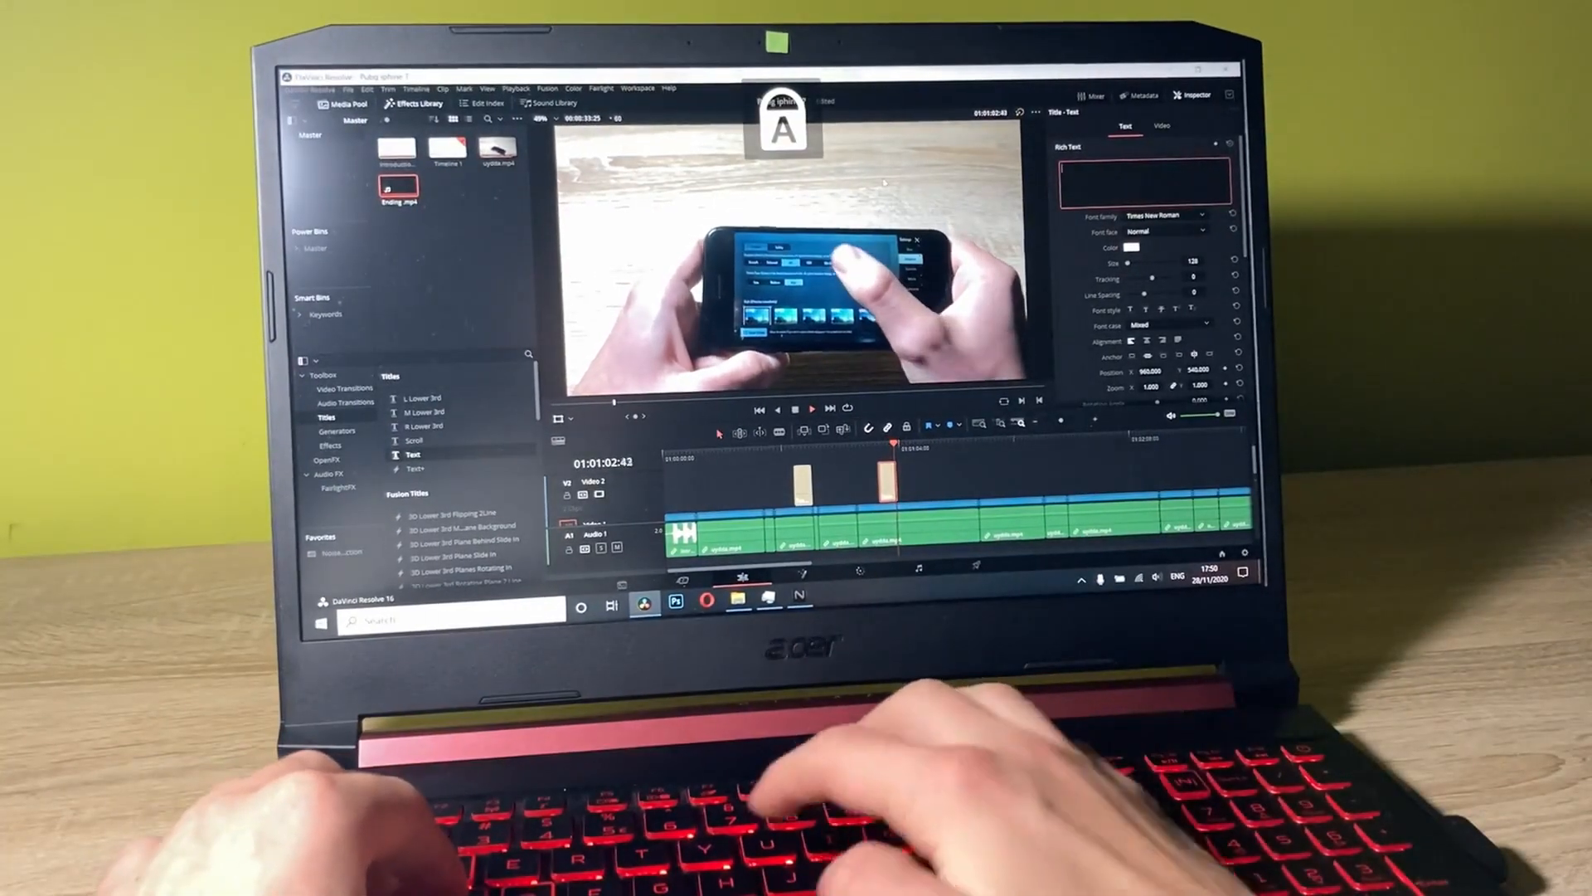
# Step: Write the caption 'Highest possi...' into the title's Rich Text field
pyautogui.write('Highest')
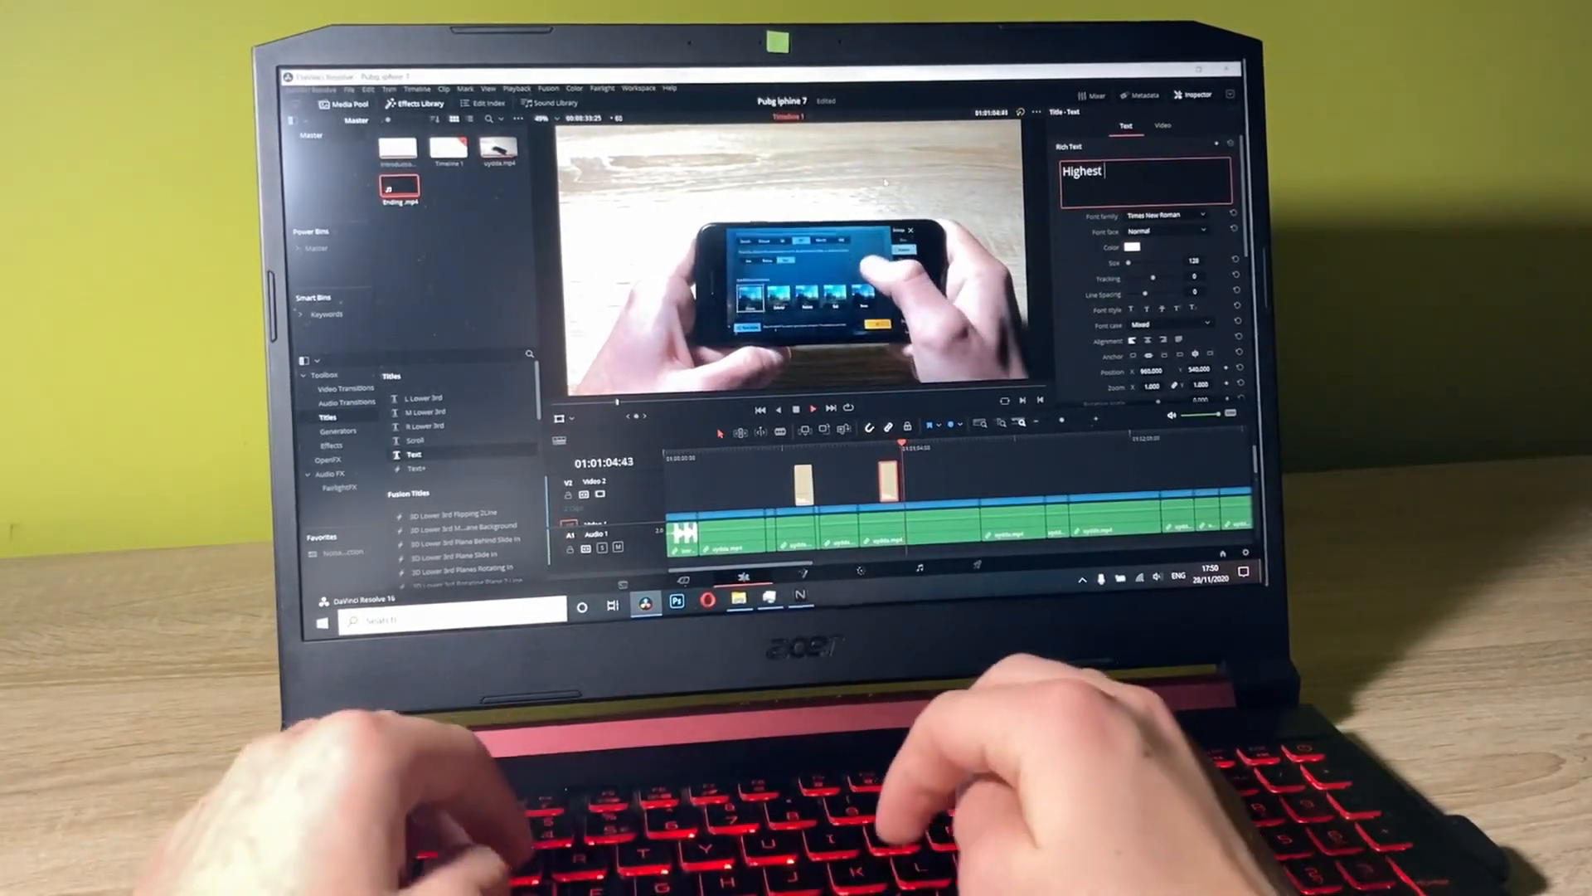
pyautogui.write('possi')
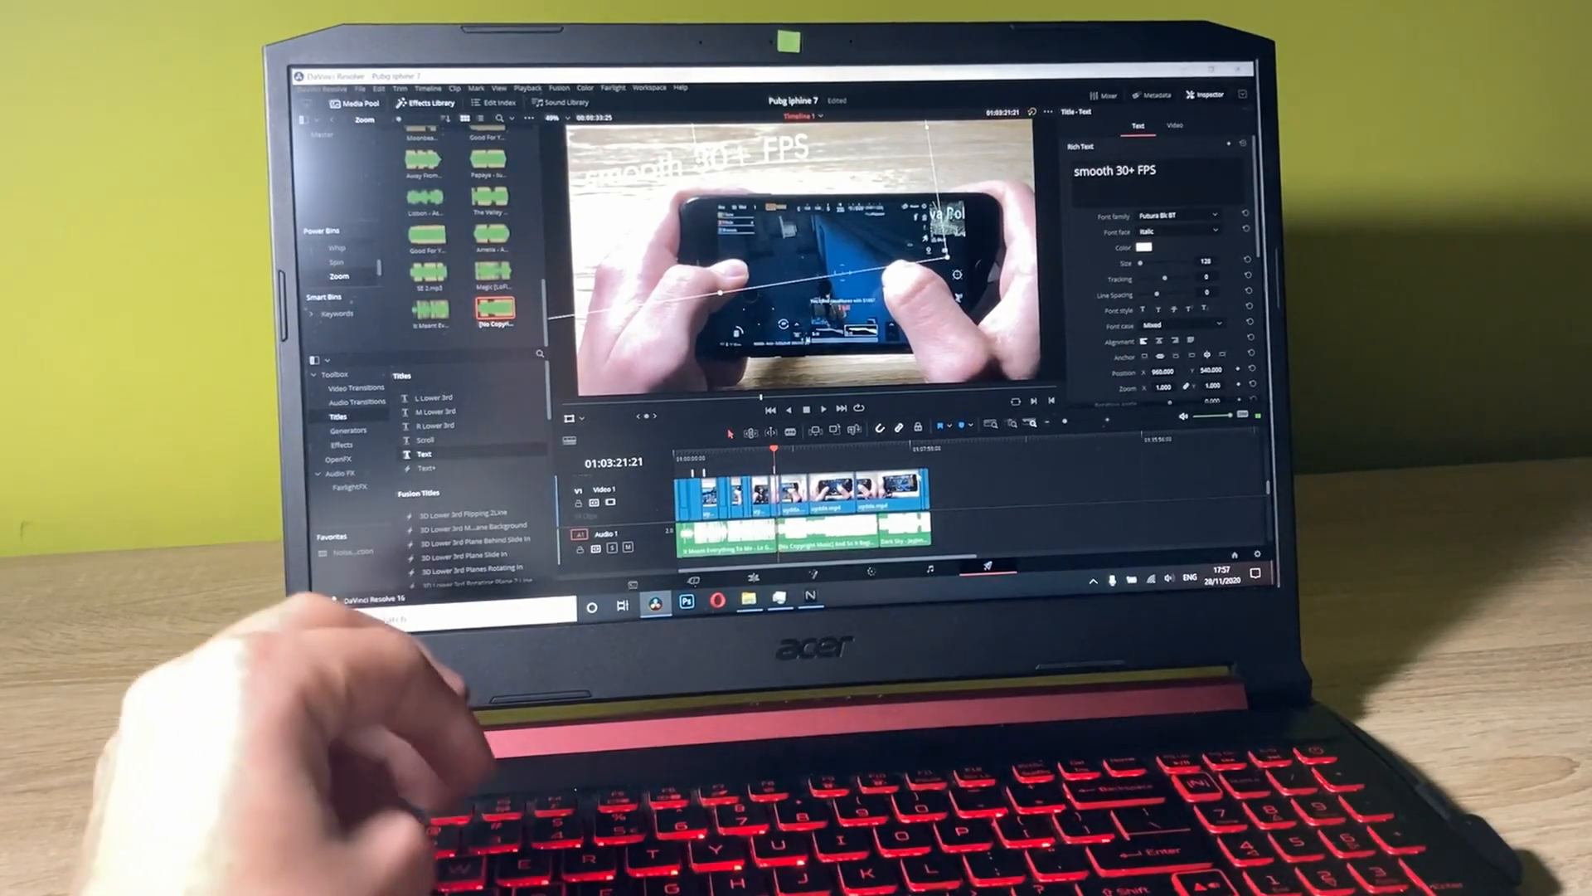
# Step: Render the queued Pubg iphone 7 job to MP4, timing the export with the stopwatch
pyautogui.click(323, 620)
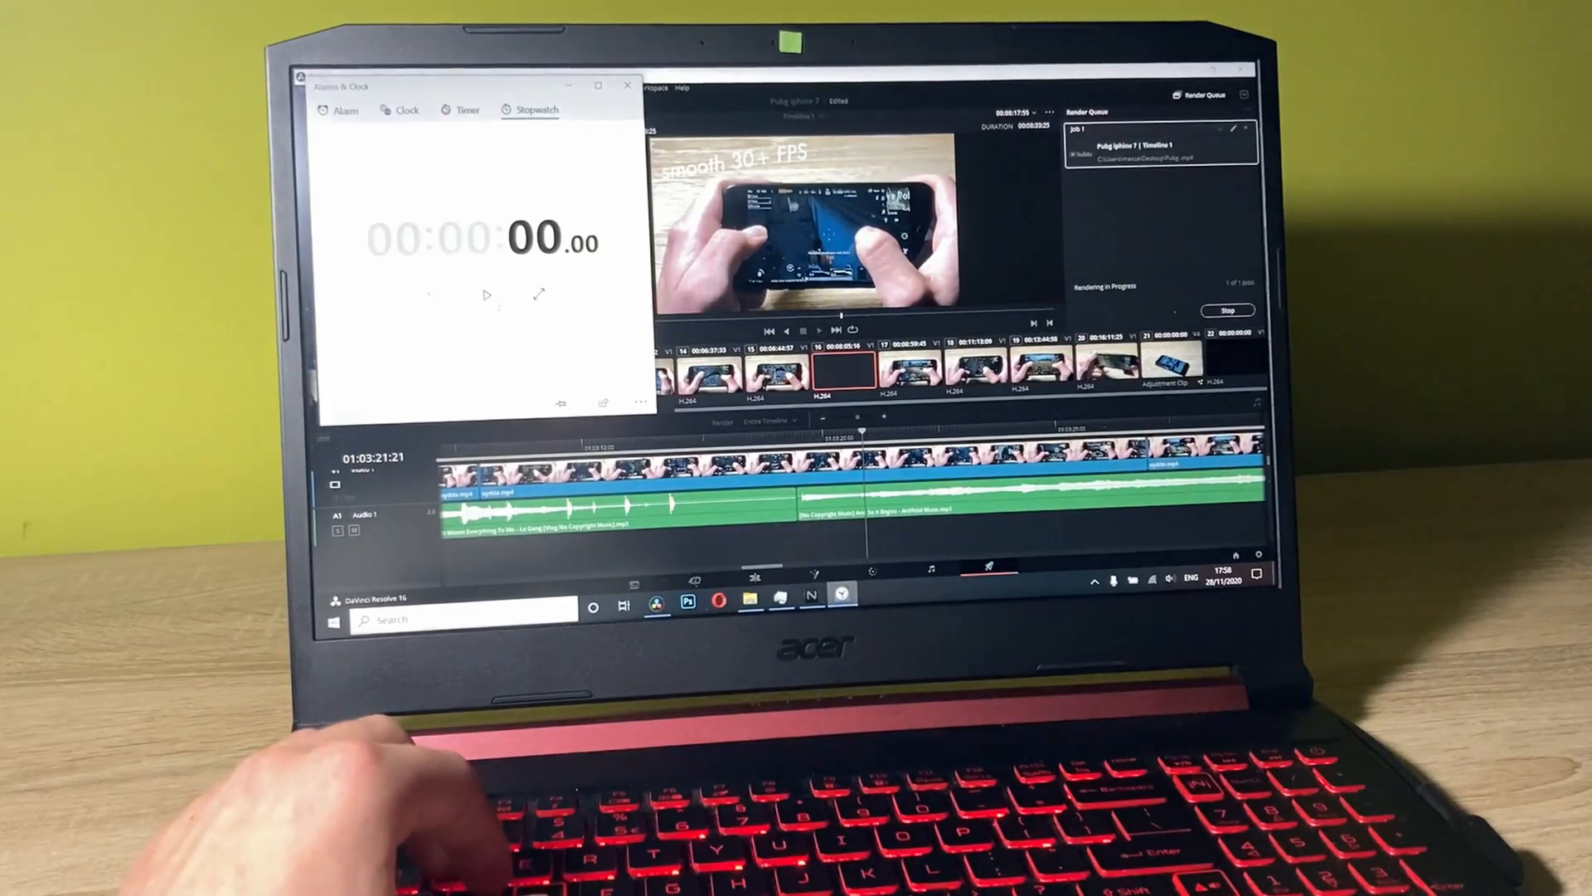
pyautogui.click(488, 295)
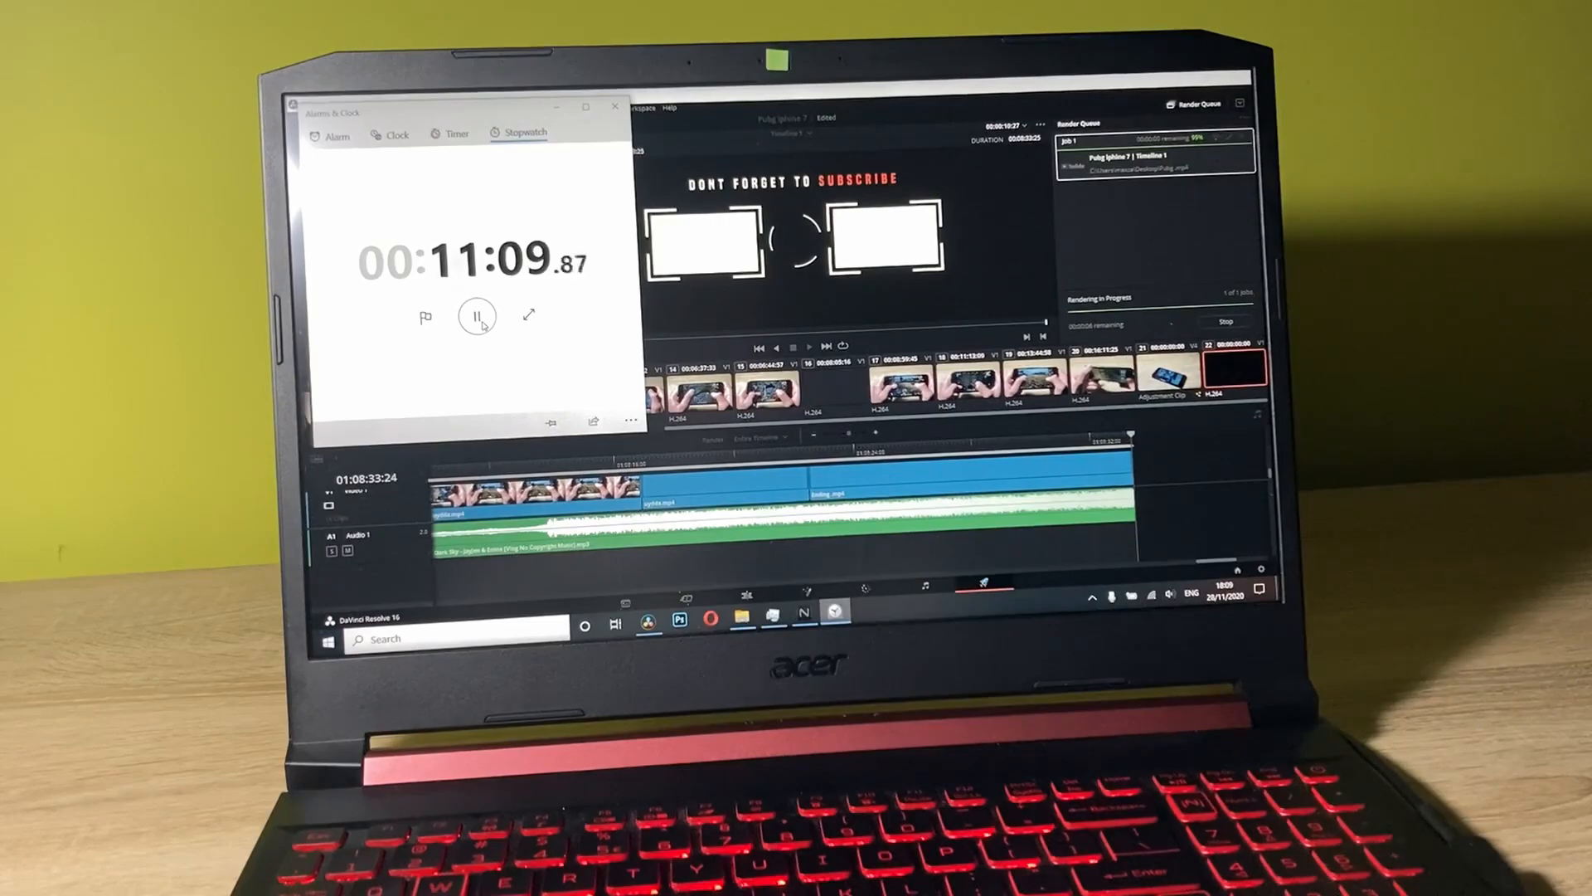
pyautogui.click(478, 316)
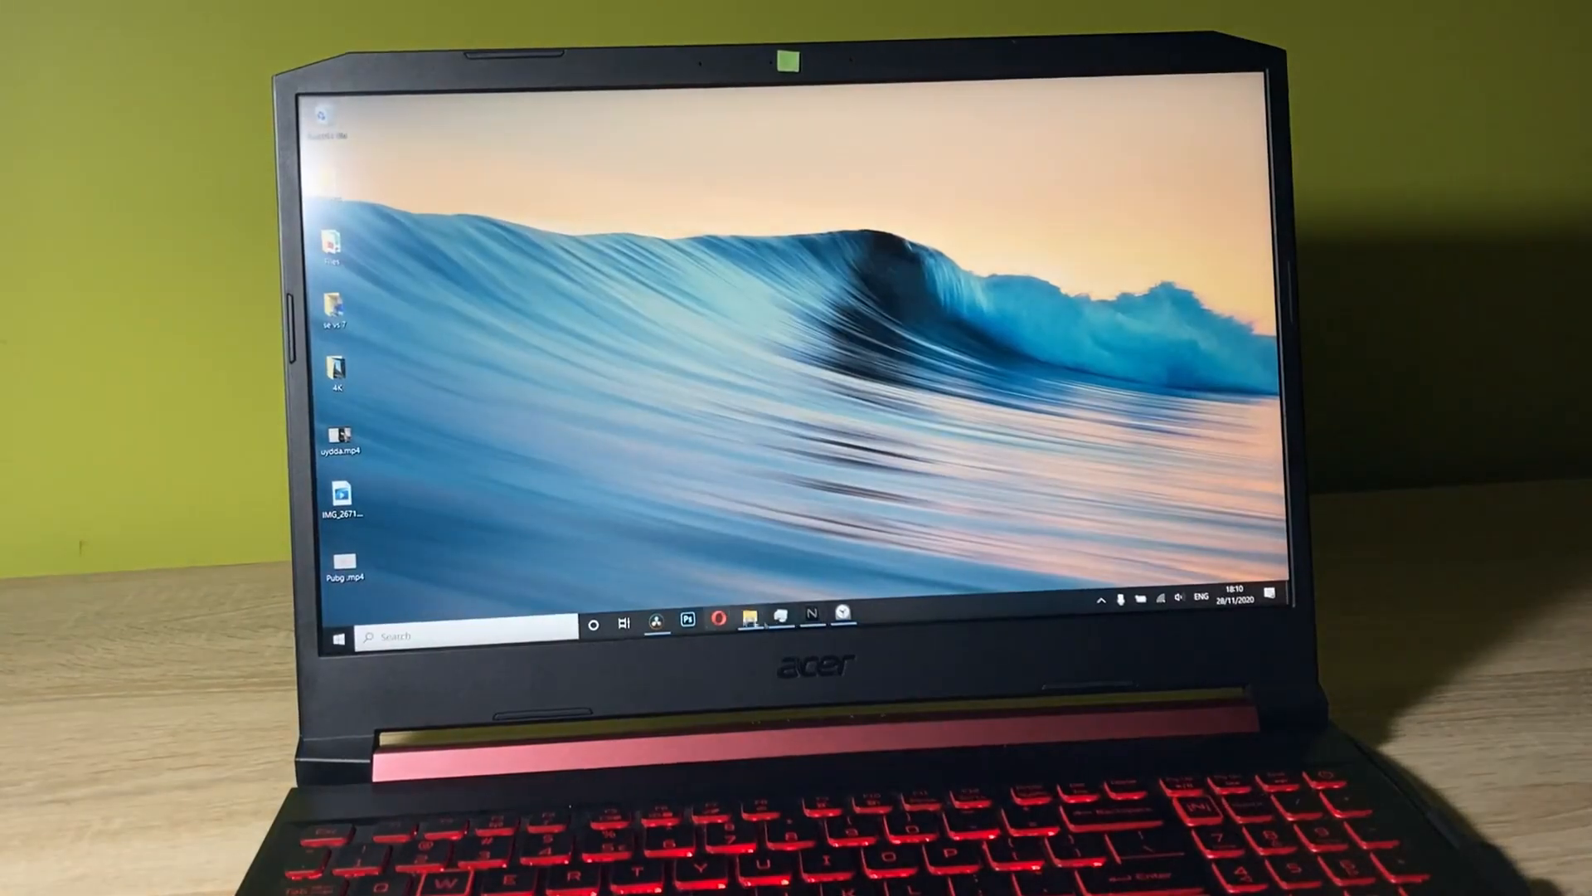
# Step: Bring DaVinci Resolve back to the front from the taskbar
pyautogui.click(657, 623)
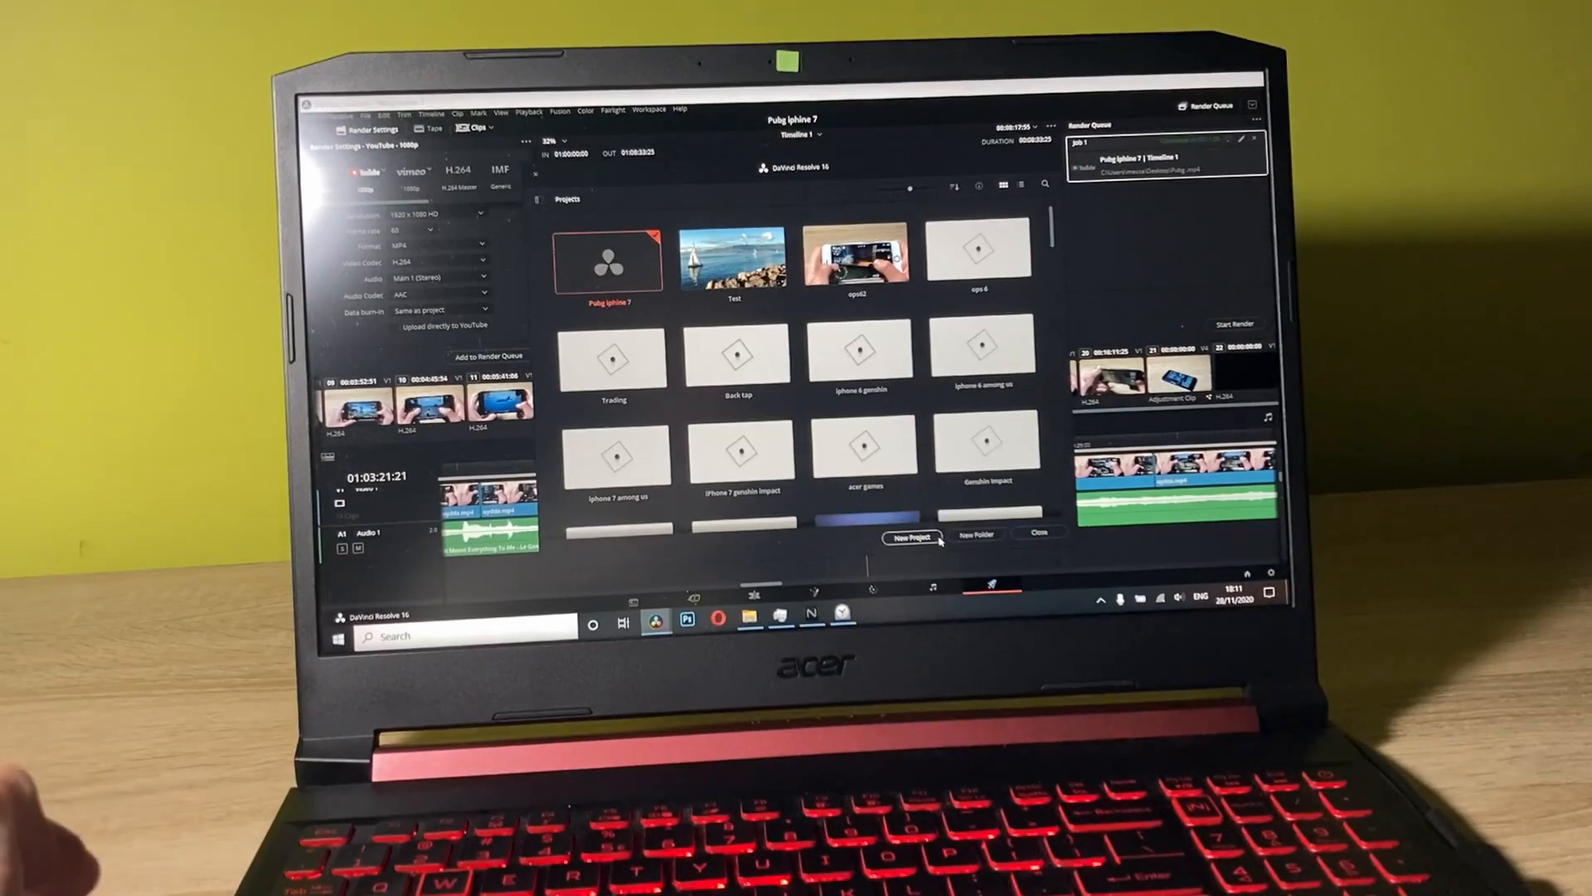
# Step: Start a new project from the Project Manager
pyautogui.click(910, 537)
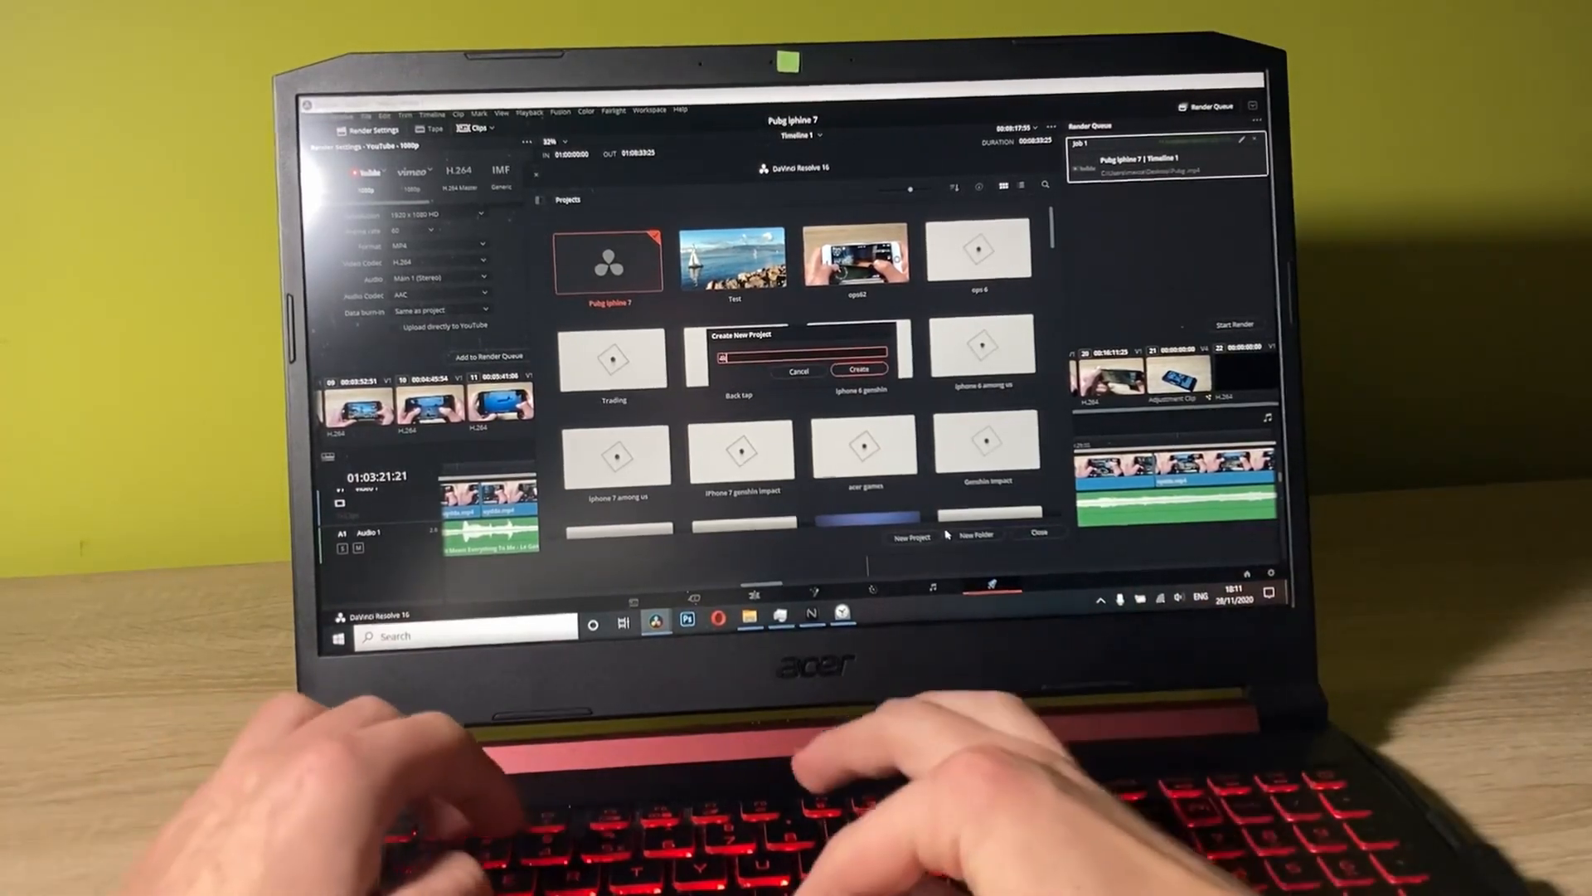
# Step: Create the project and save its timeline resolution as 3840 x 2160 Ultra HD (after first trying 3072 x 2048)
pyautogui.click(859, 370)
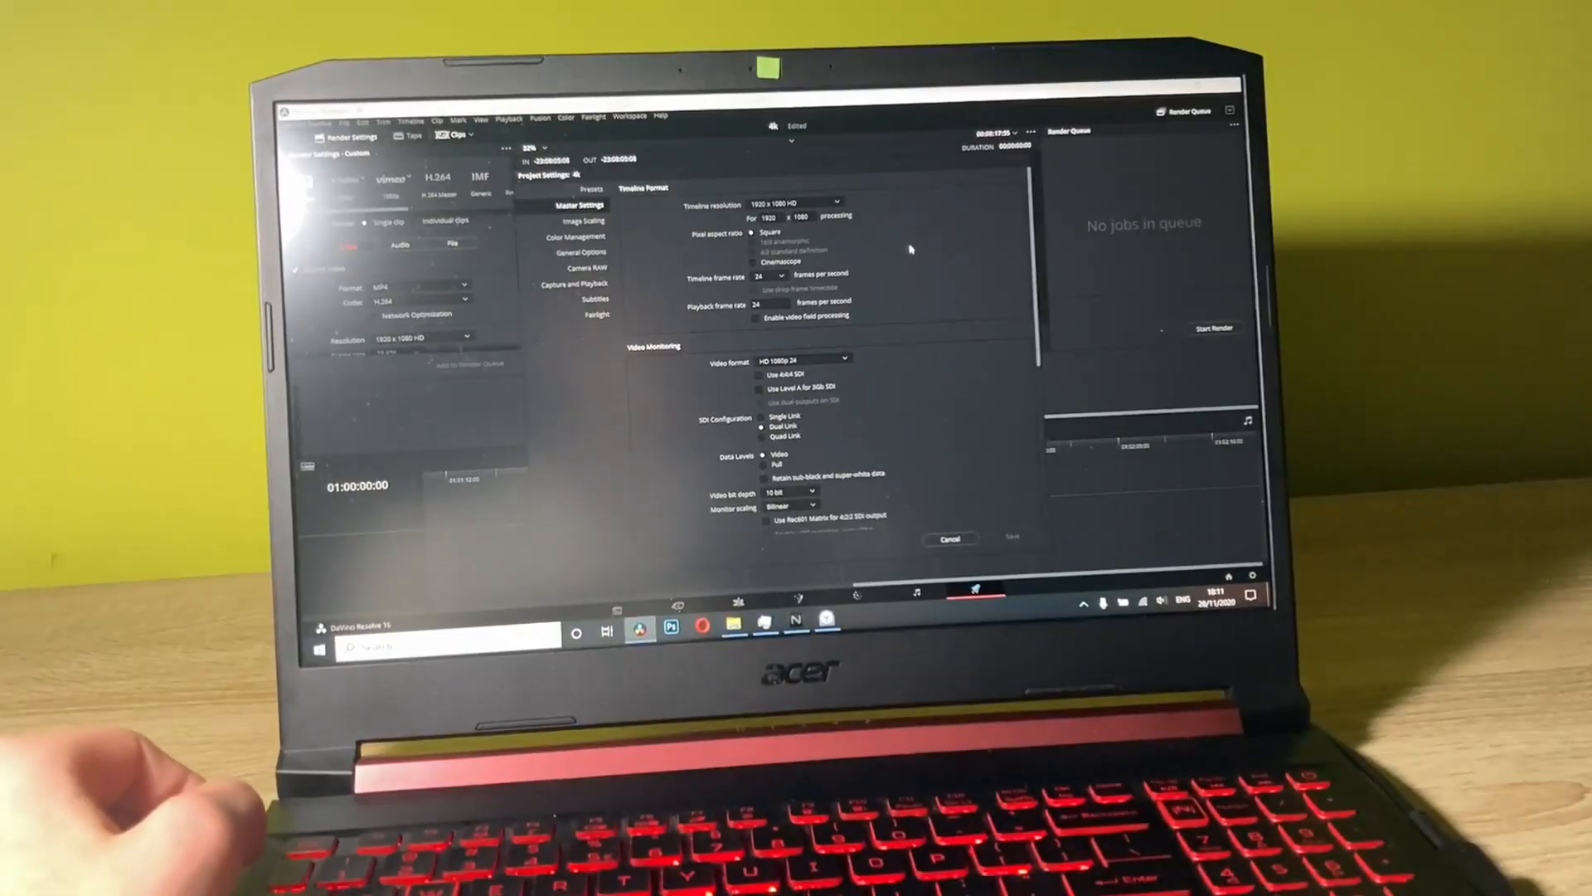
pyautogui.click(795, 203)
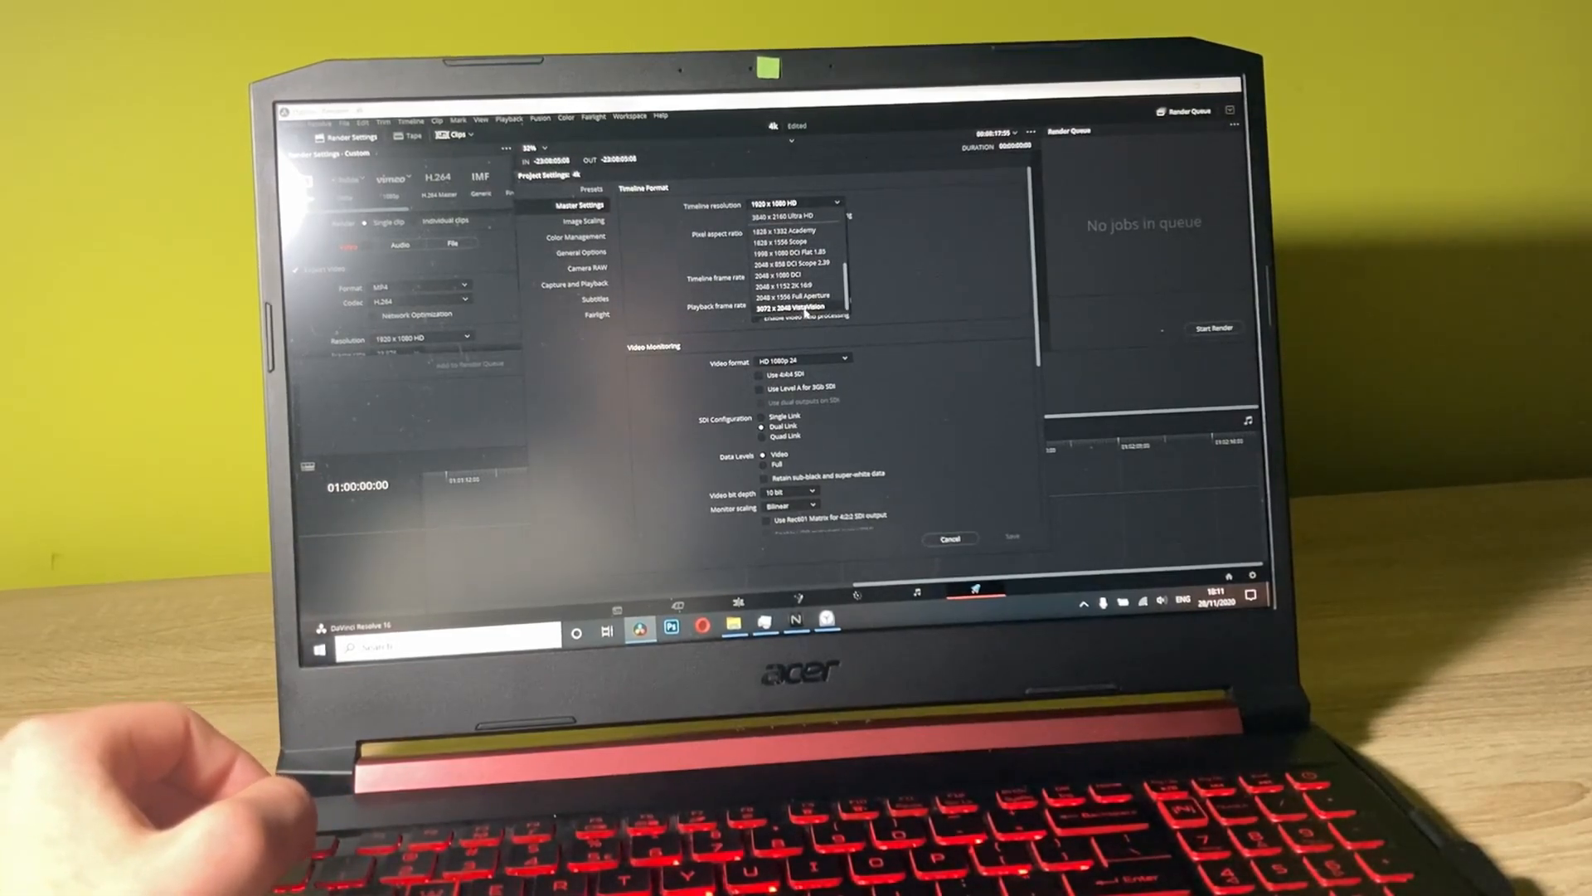
pyautogui.click(804, 307)
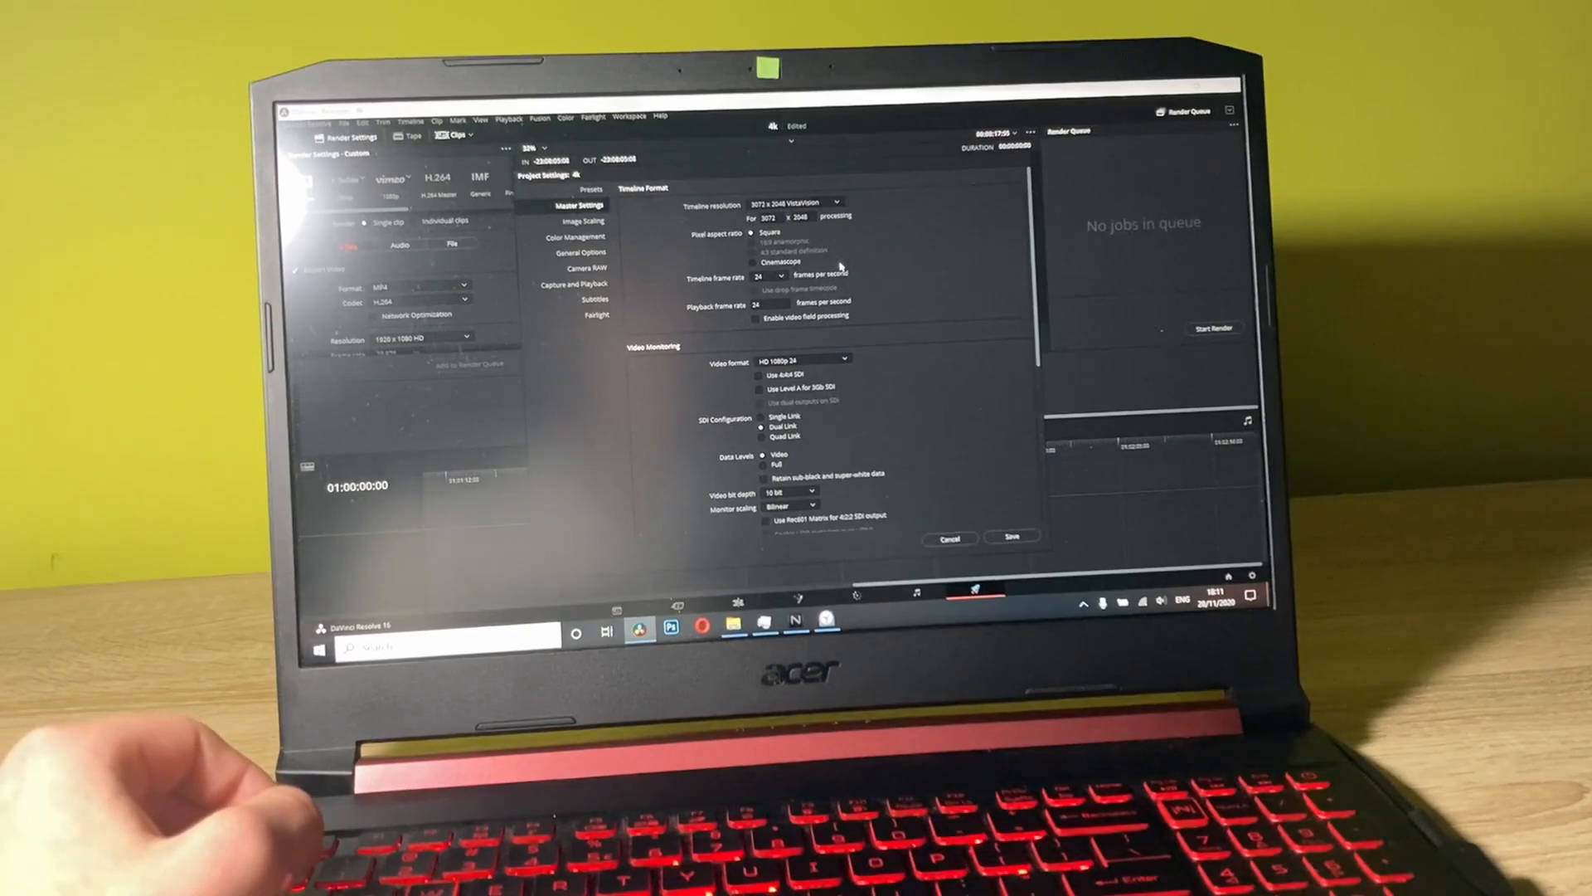
pyautogui.click(797, 203)
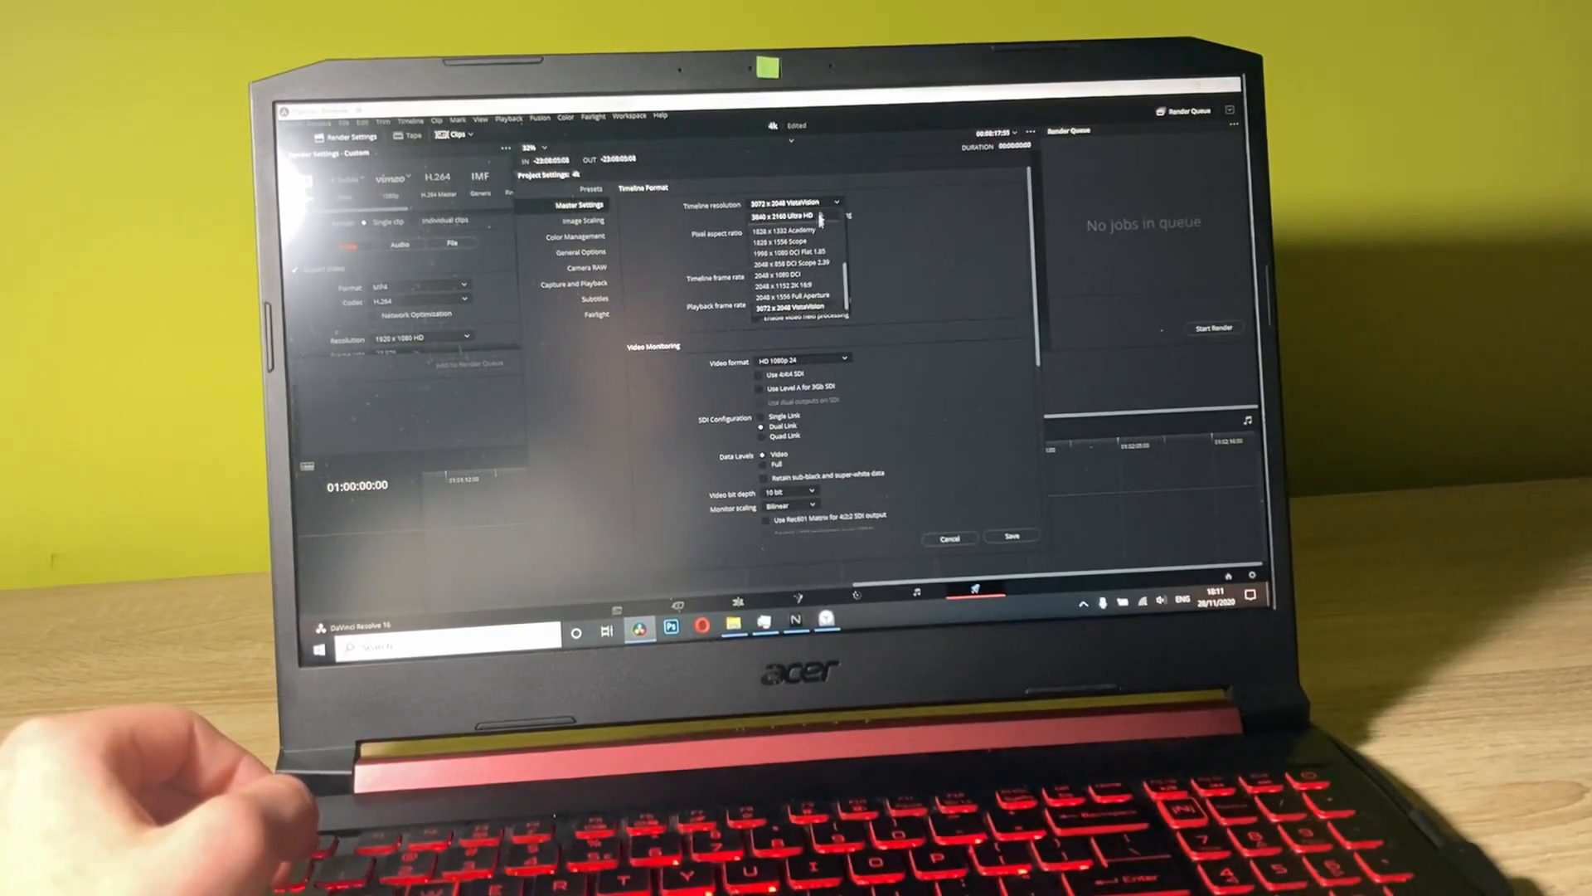
pyautogui.click(793, 215)
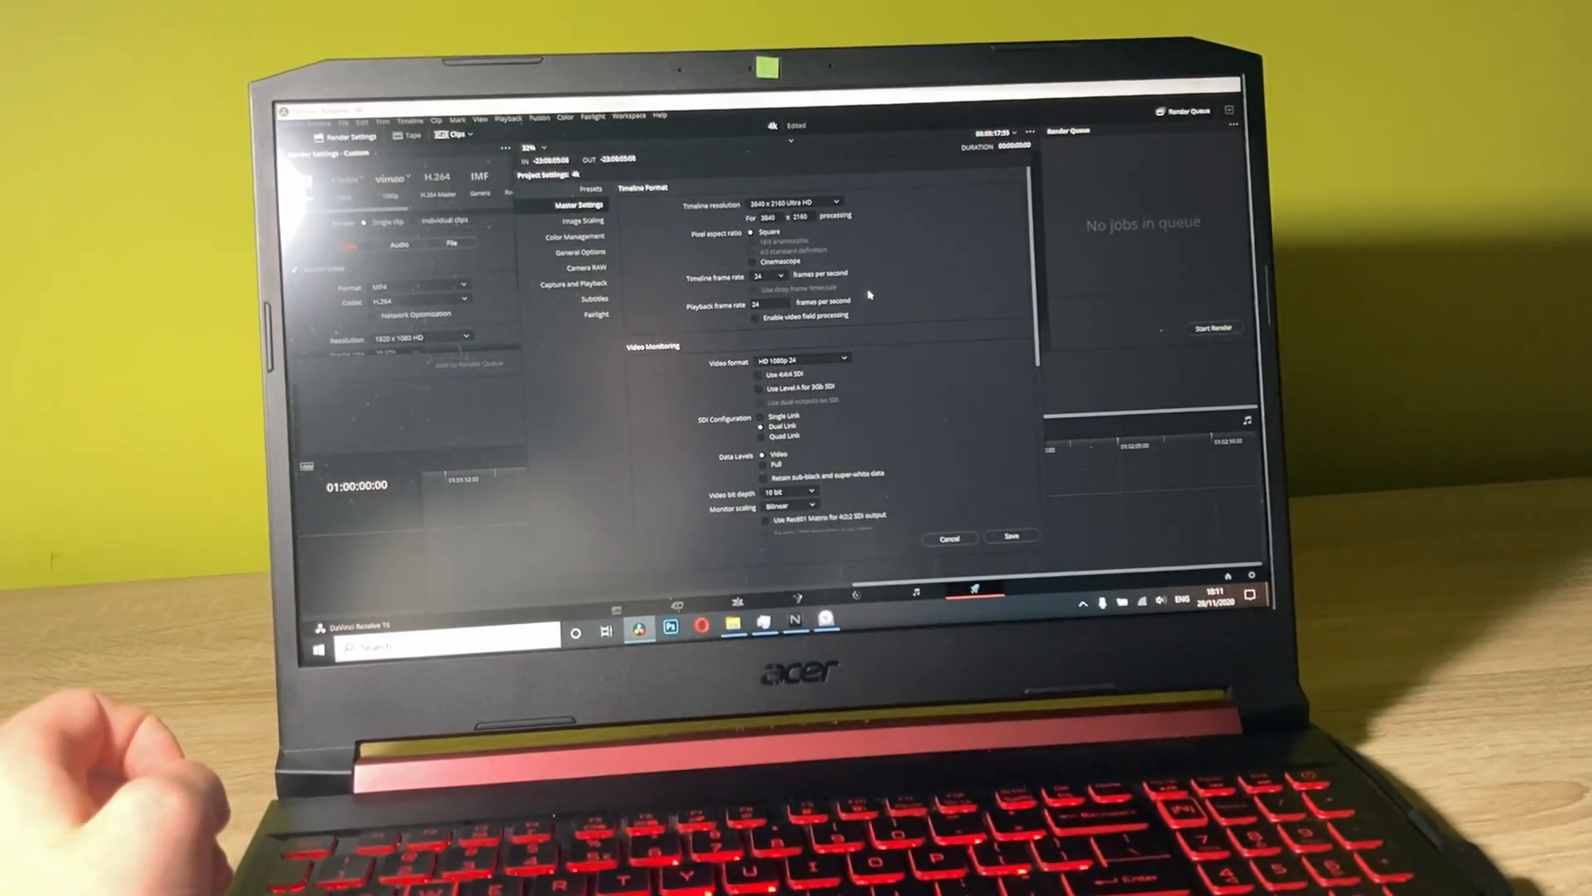
pyautogui.click(1009, 536)
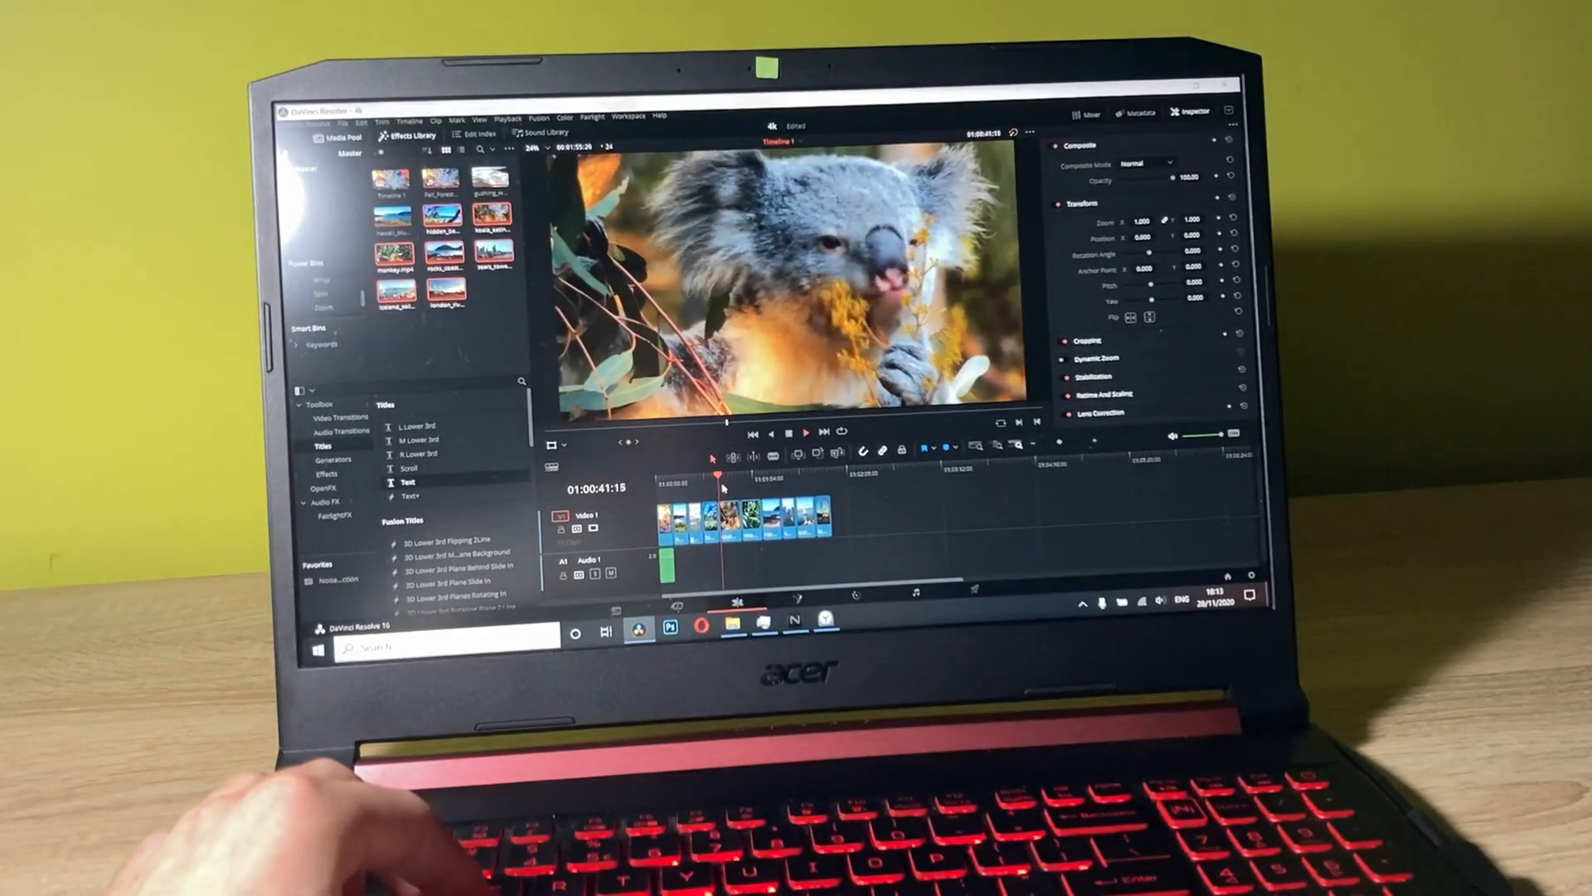
# Step: Place the nature clips, beginning with the koala, onto the timeline
pyautogui.click(759, 475)
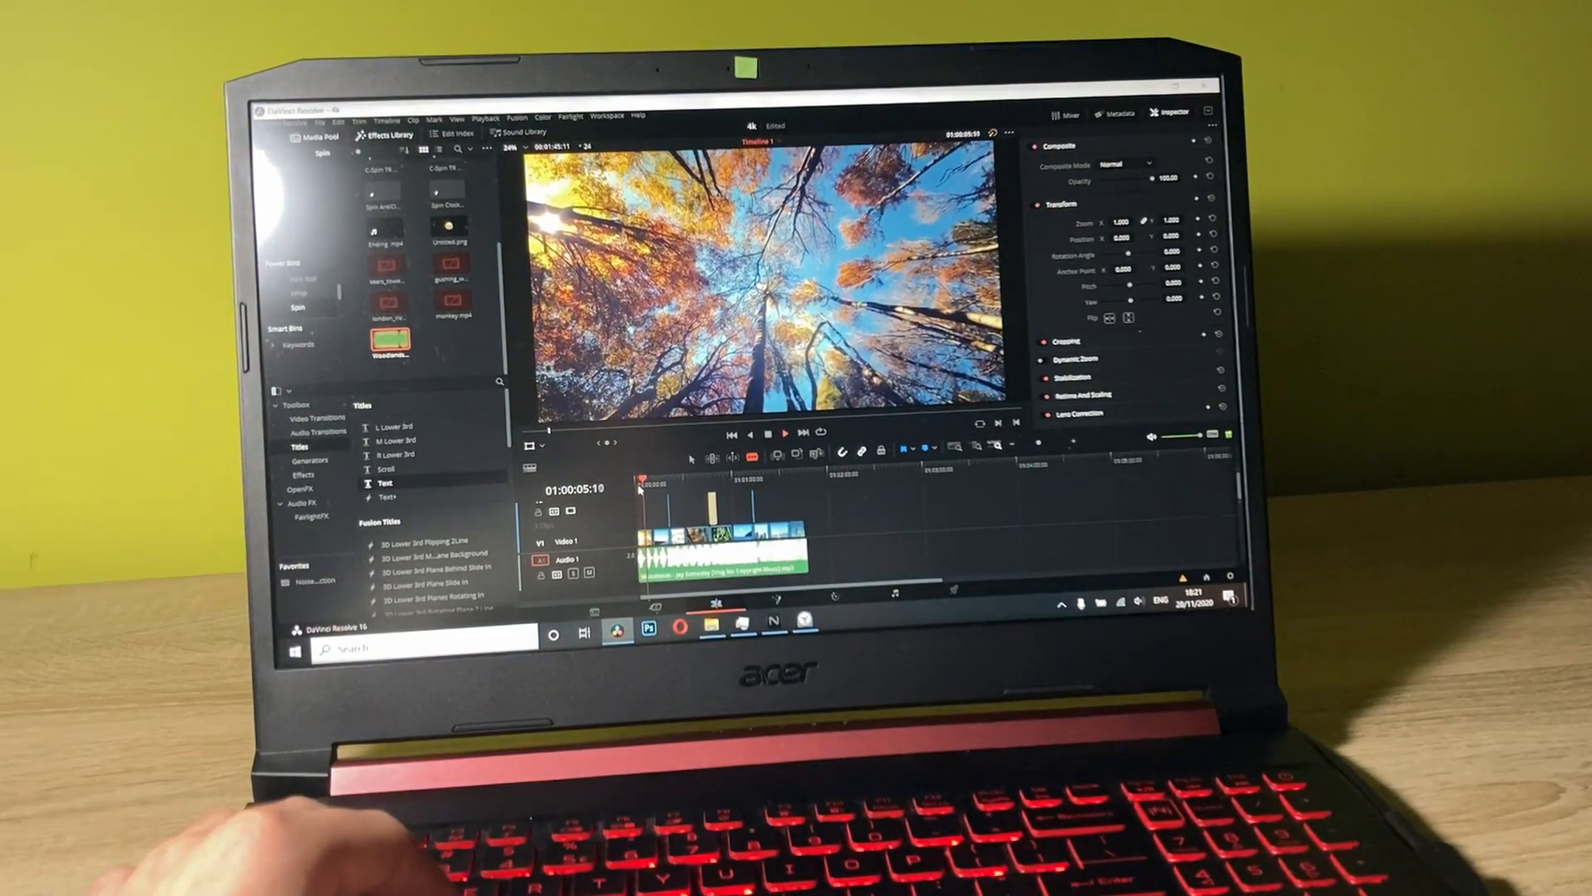
# Step: Play back the 4K timeline and start the H.264 render, which fails on GPU memory
pyautogui.click(783, 435)
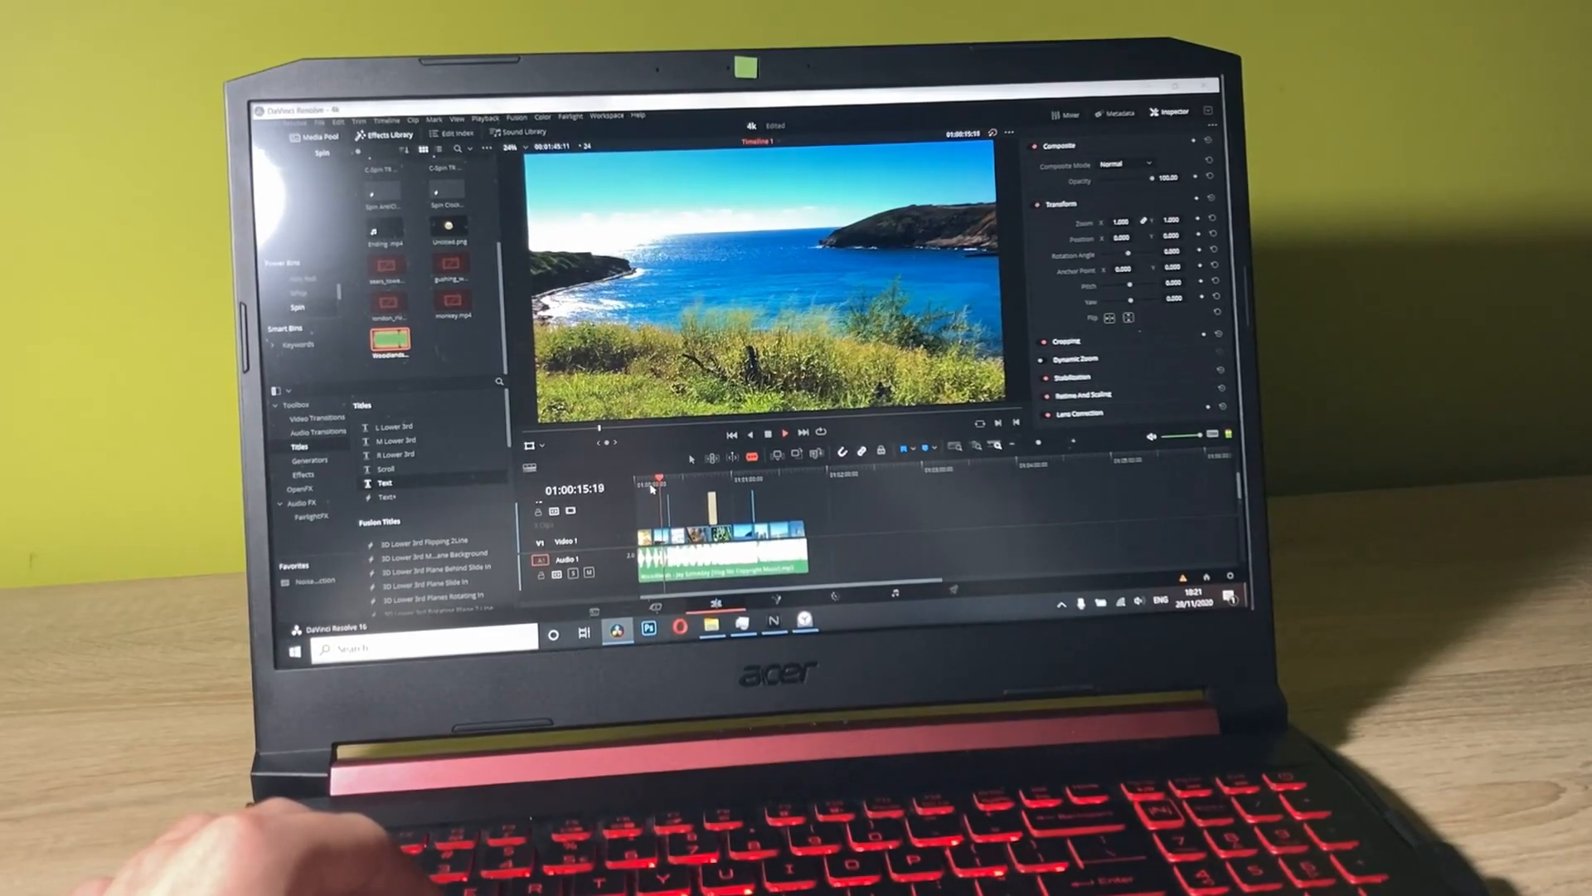
pyautogui.click(785, 432)
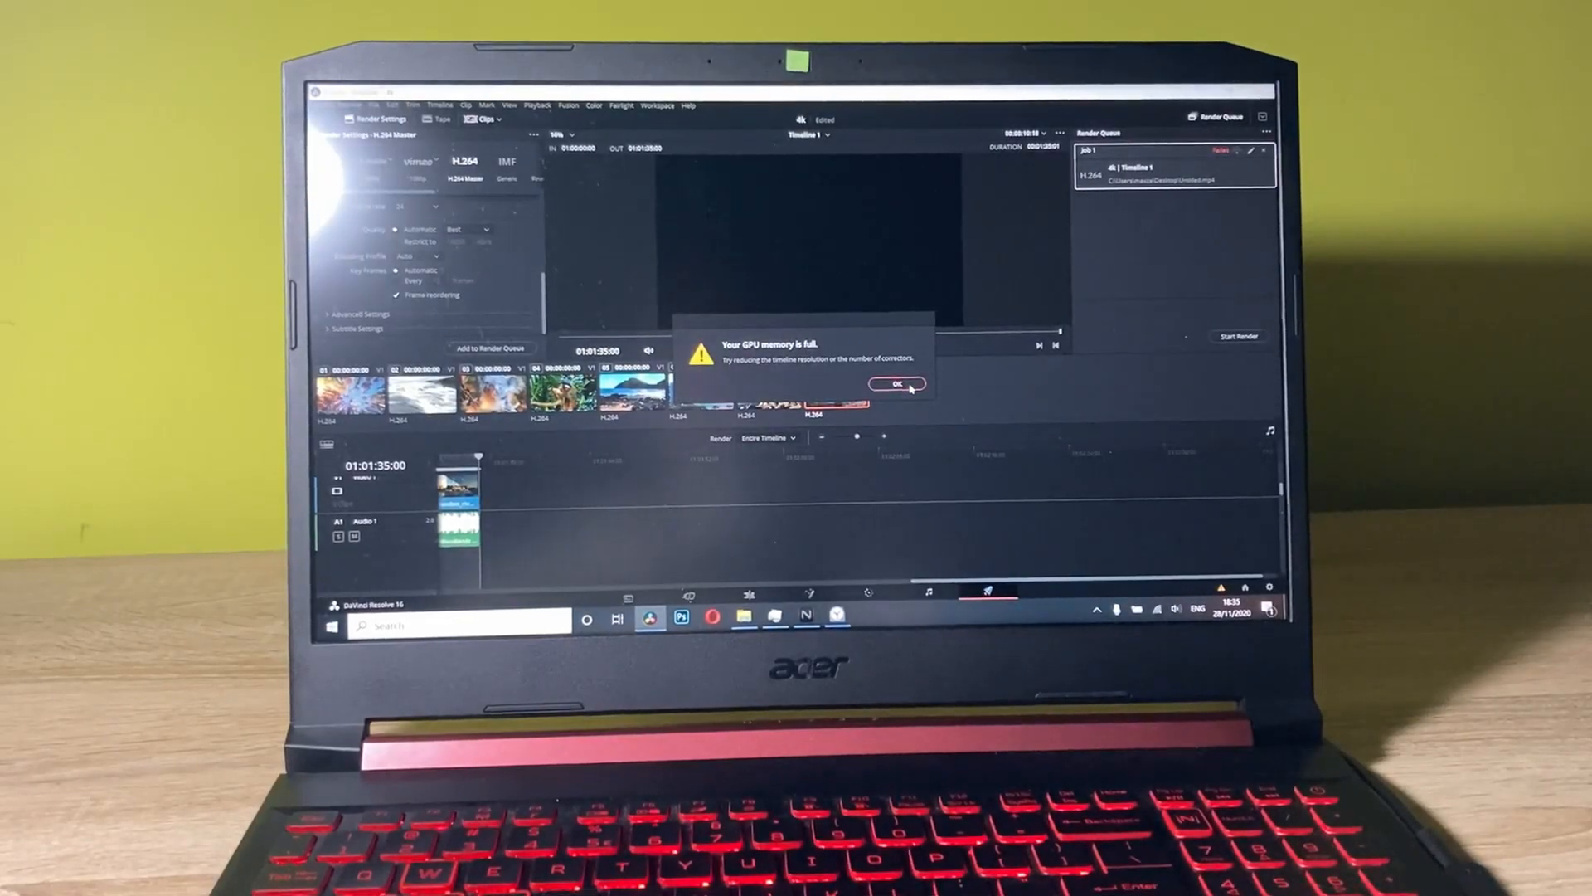
# Step: Dismiss the GPU memory full warning and the repeated project-save error
pyautogui.click(894, 384)
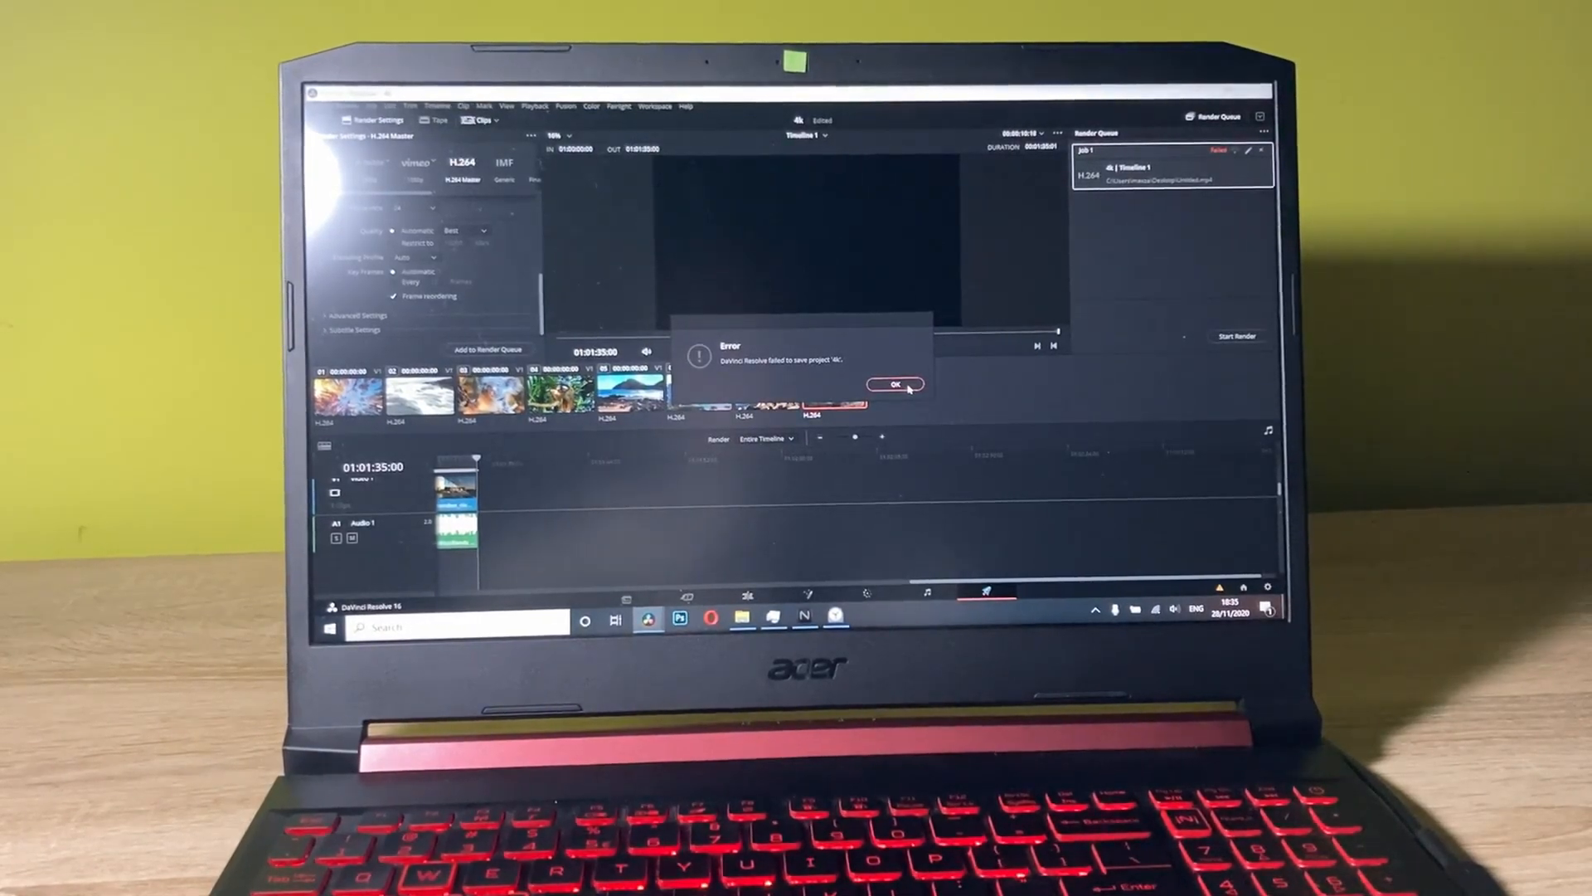
pyautogui.click(893, 385)
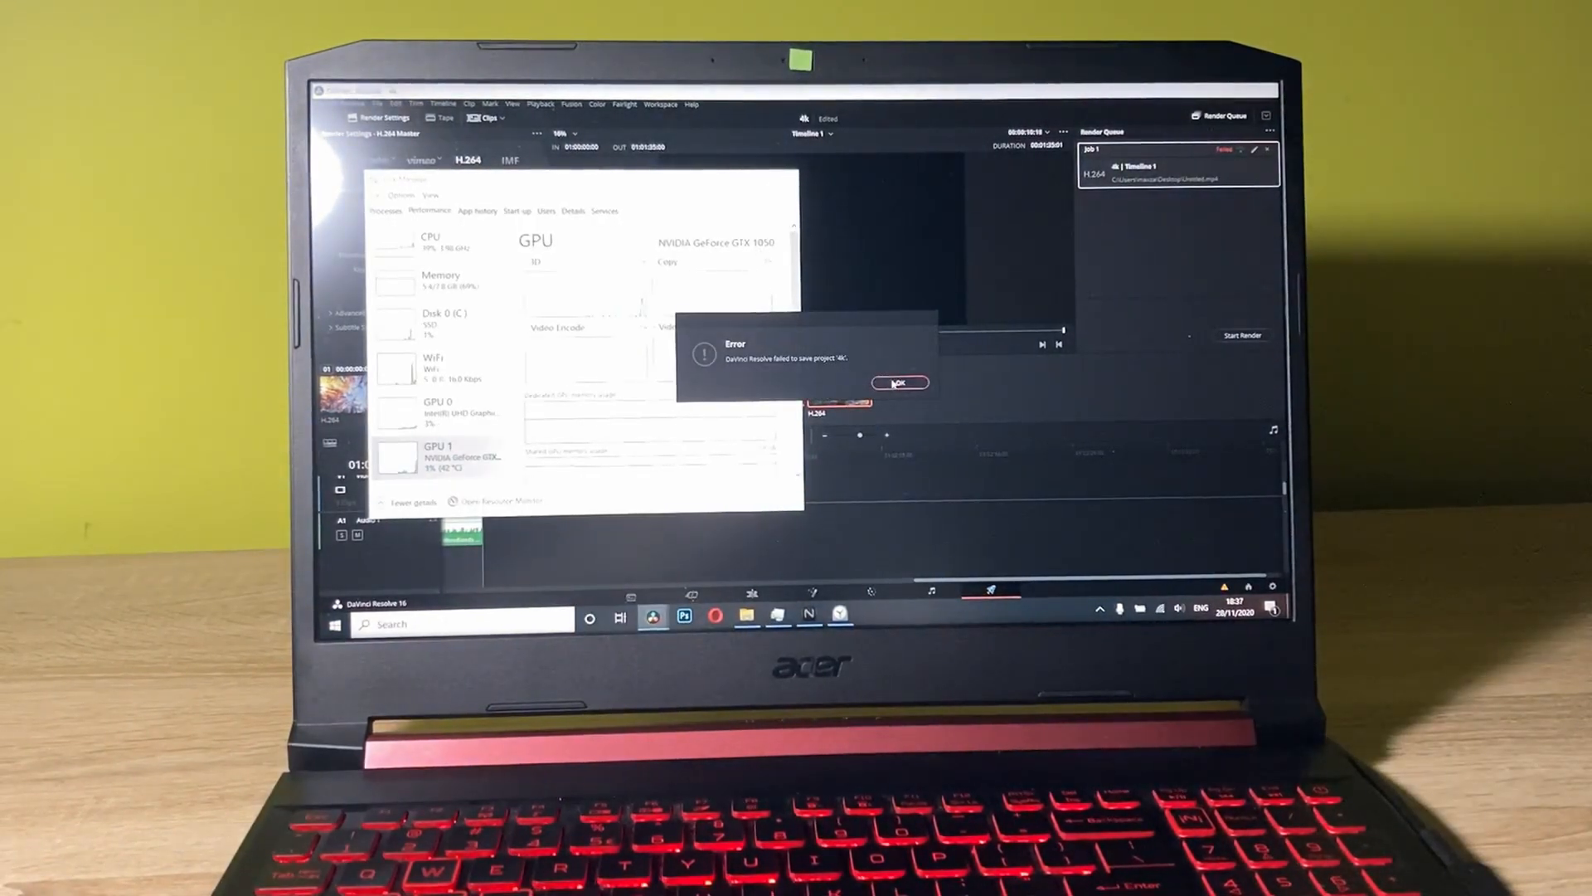
pyautogui.click(897, 383)
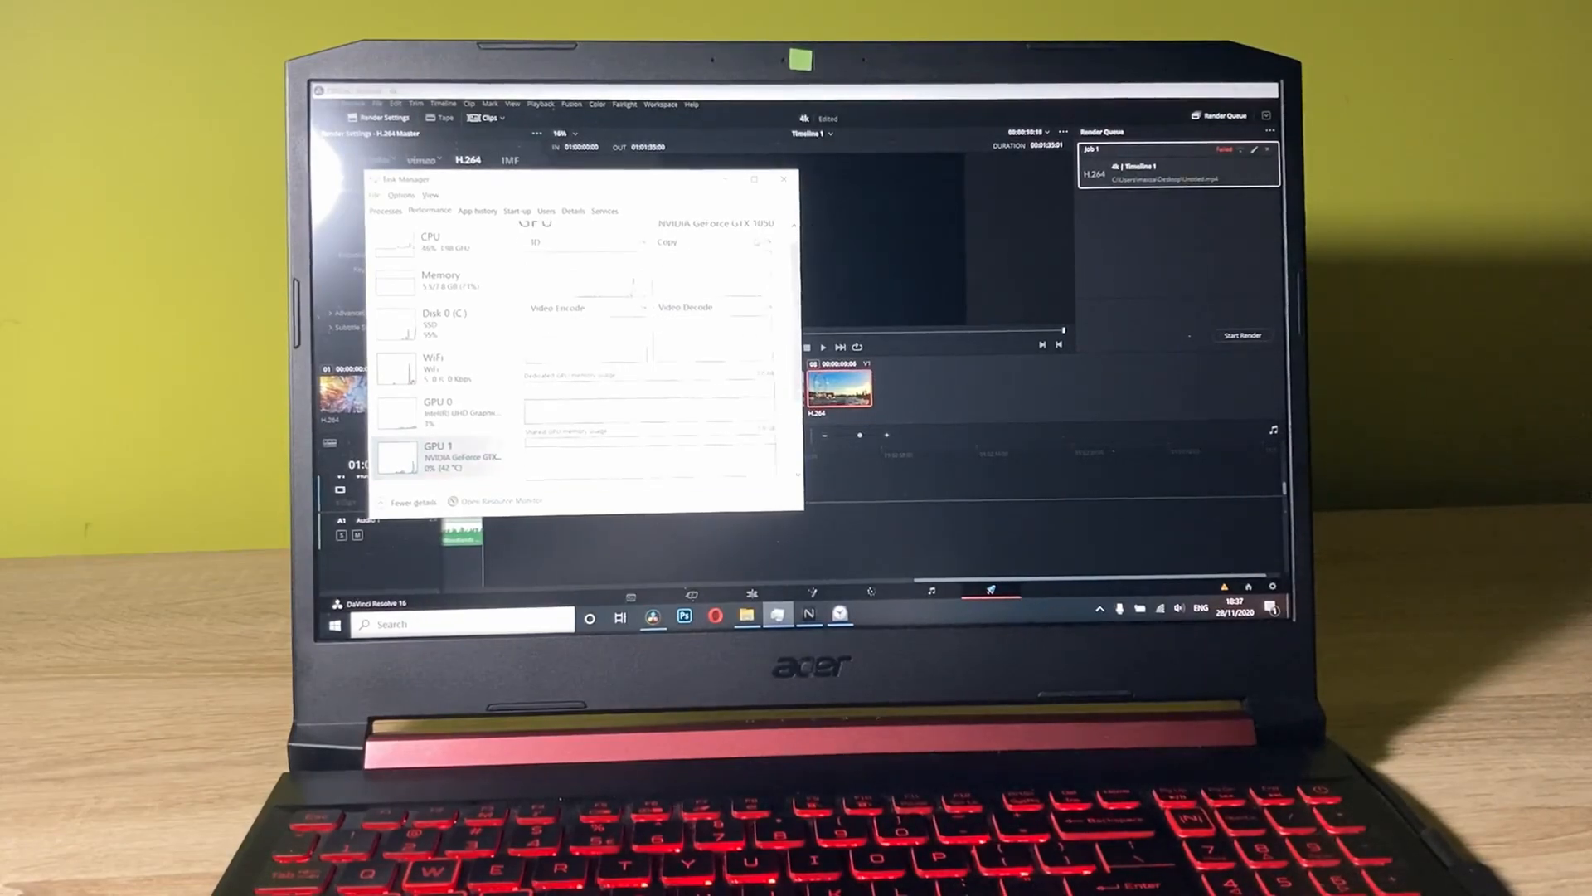